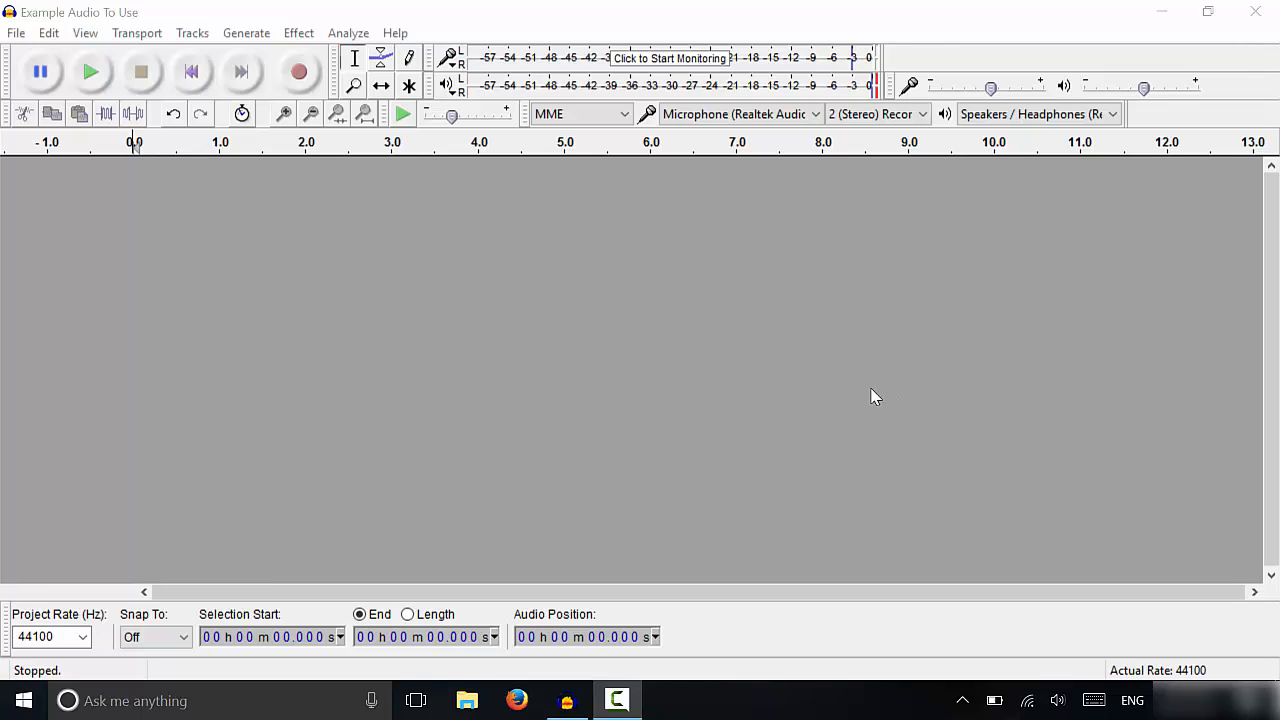
mouse_move(696, 370)
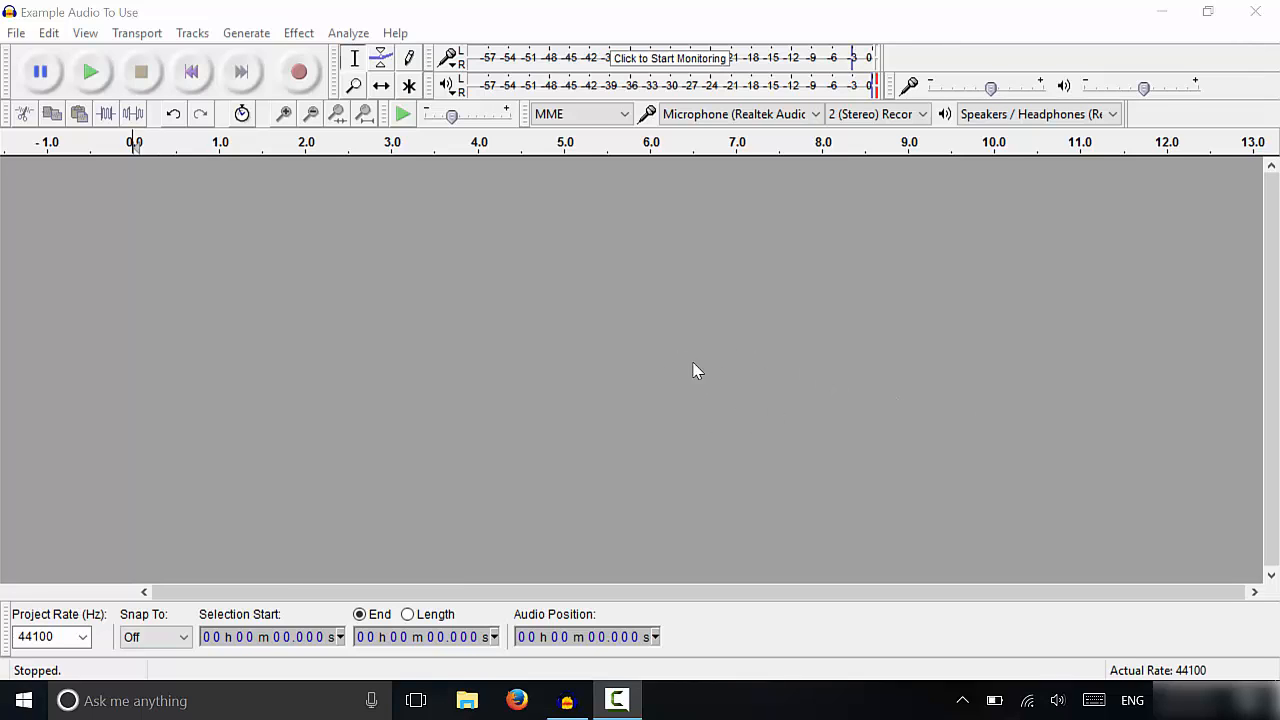
mouse_move(672, 404)
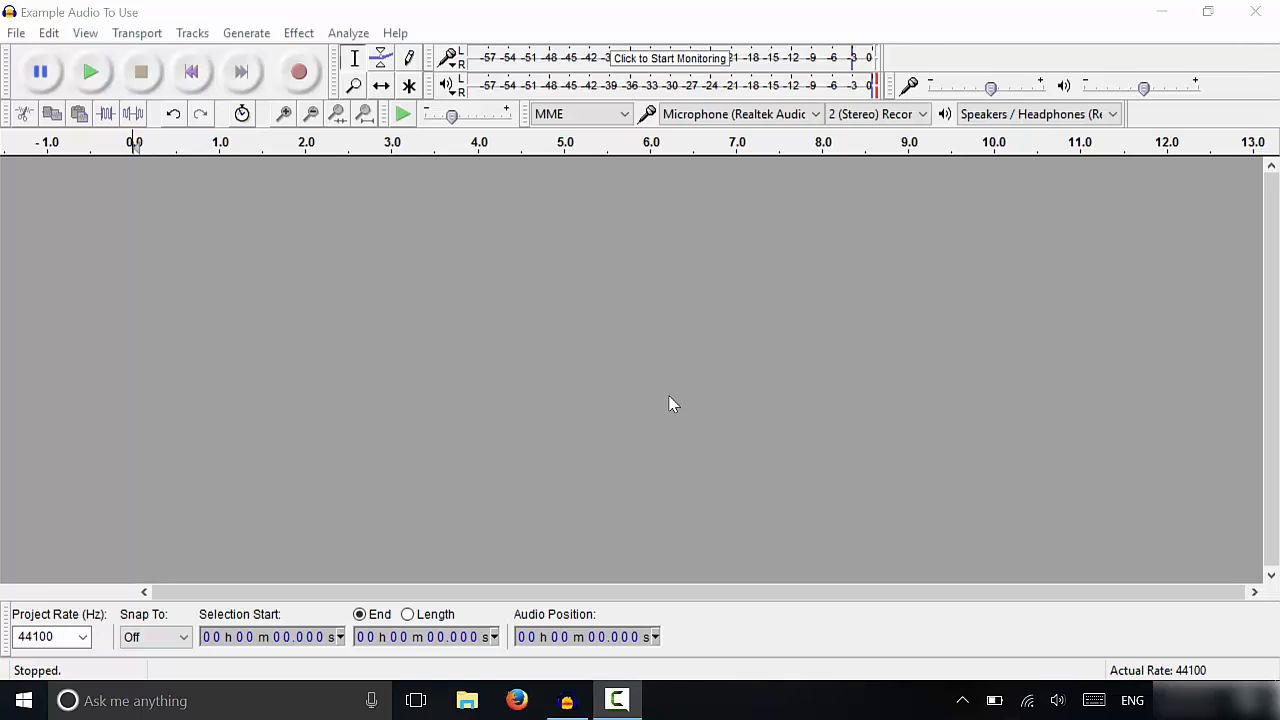
mouse_move(724, 300)
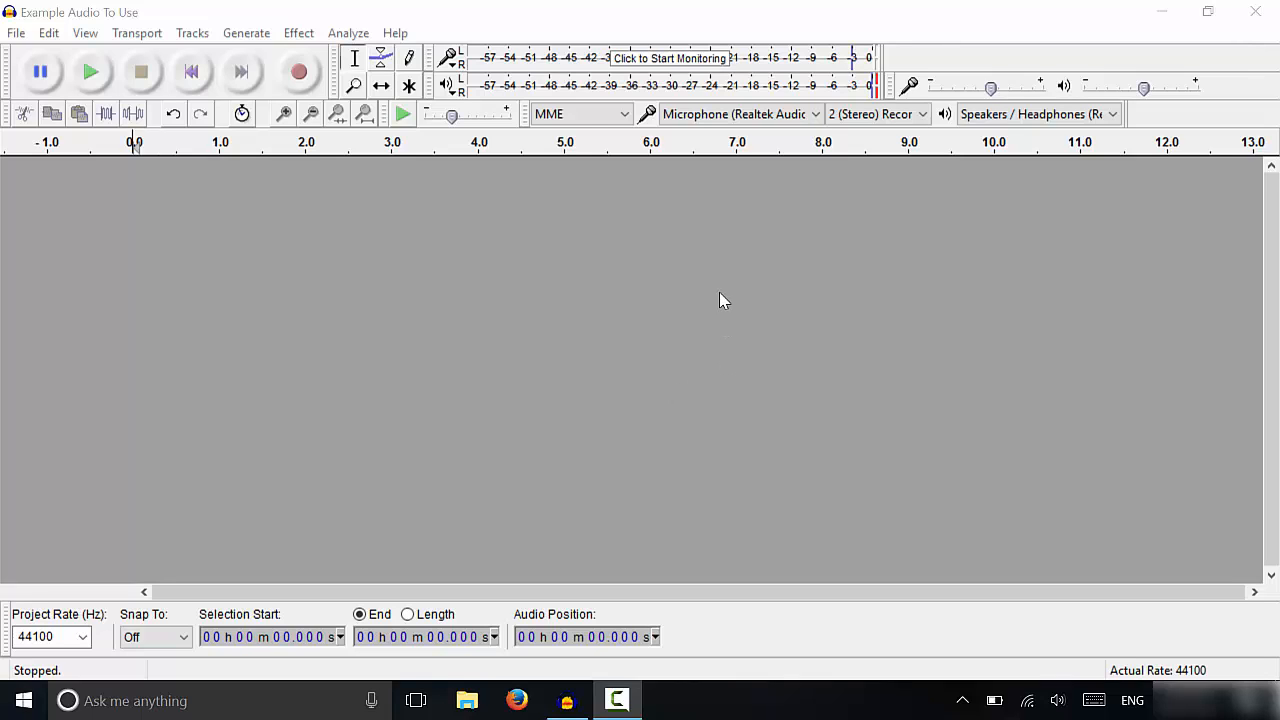
Start recording voice from the microphone into a new stereo track
left_click(738, 114)
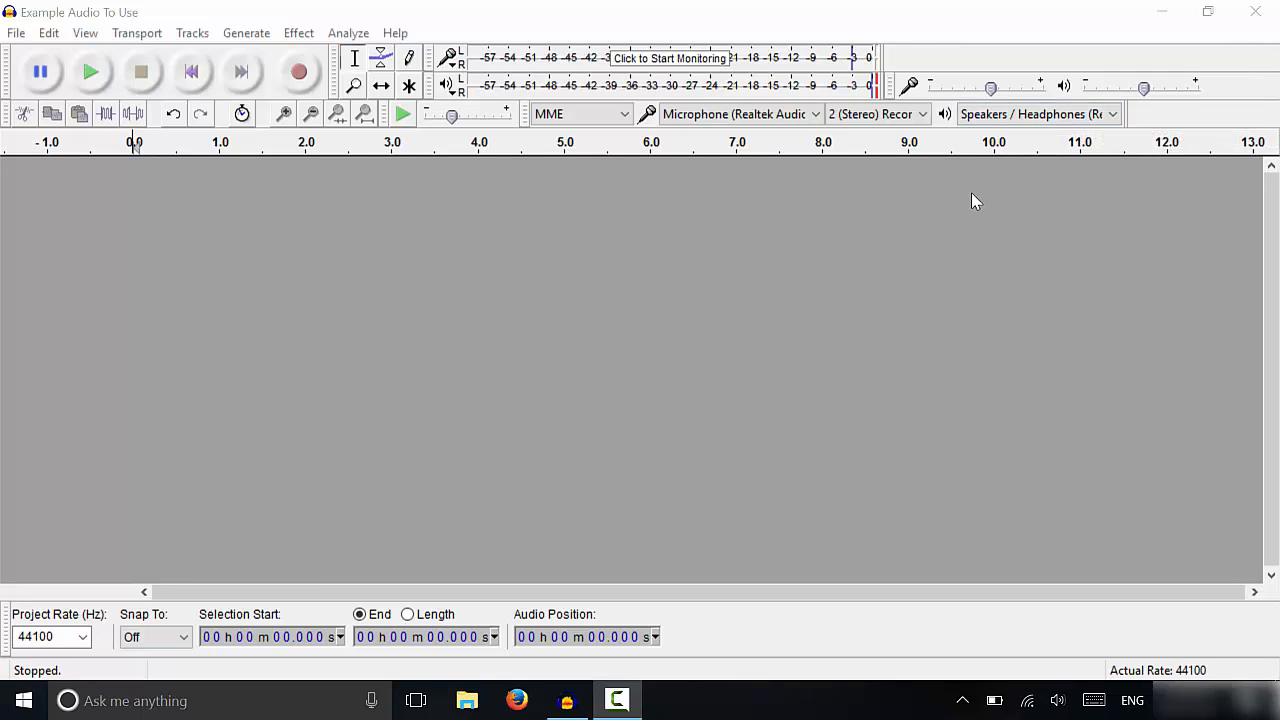
mouse_move(628, 216)
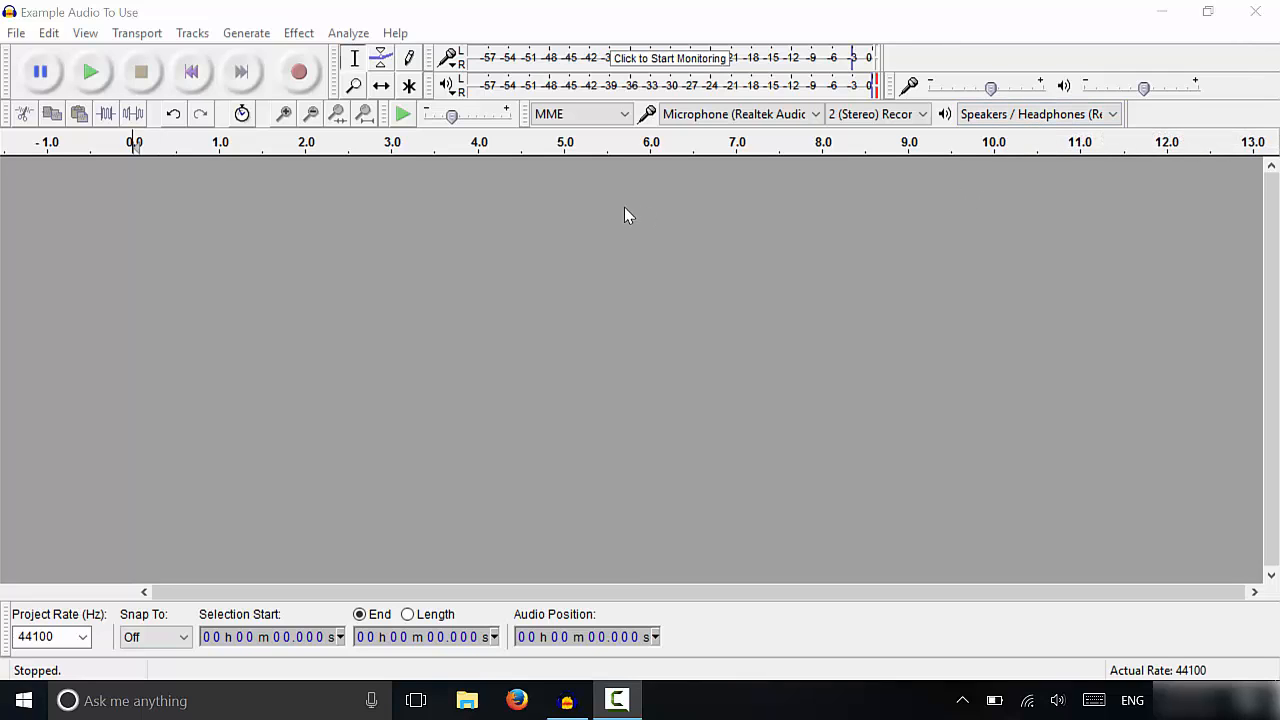
mouse_move(470, 230)
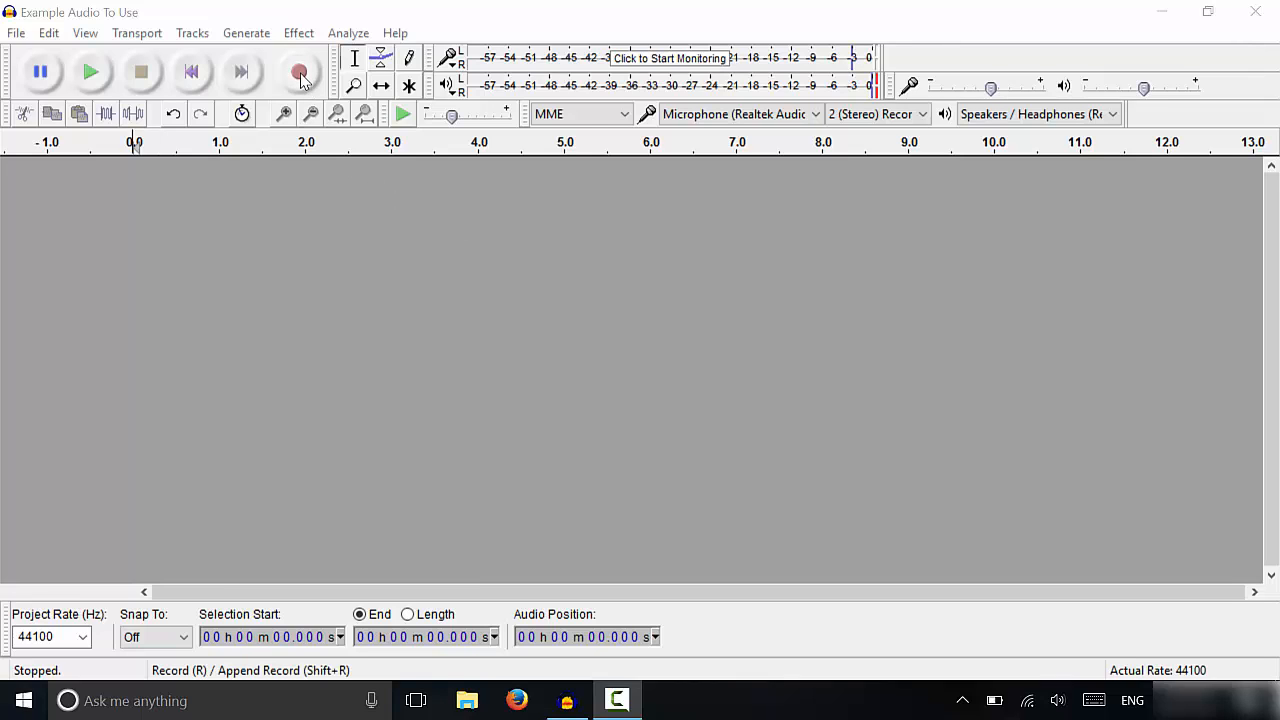
mouse_move(300, 72)
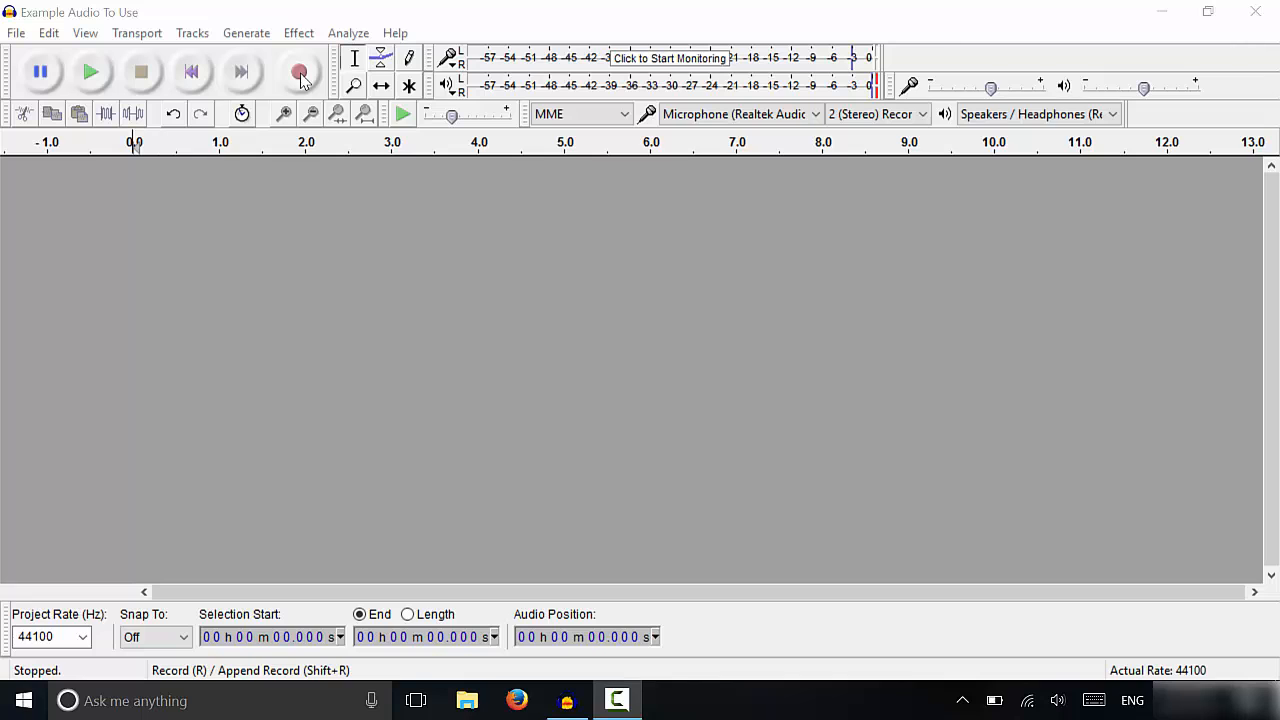
left_click(300, 72)
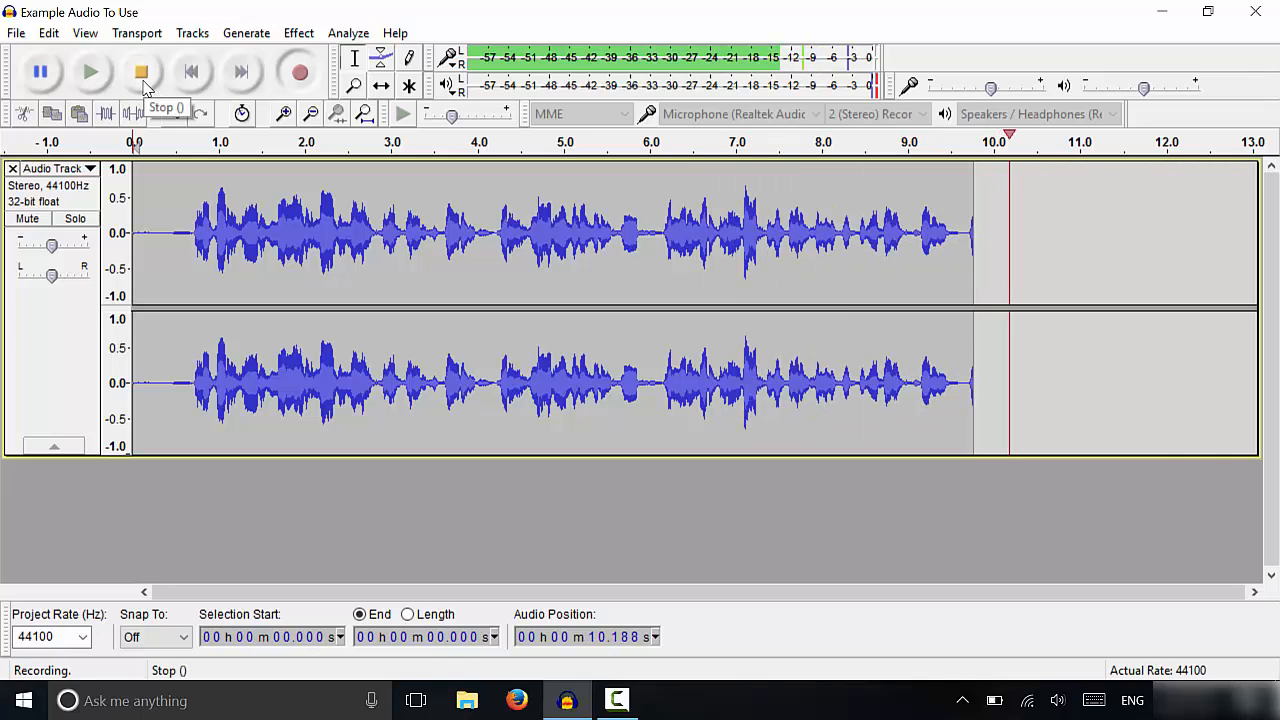
Stop recording, leaving roughly eleven seconds of captured speech
left_click(140, 72)
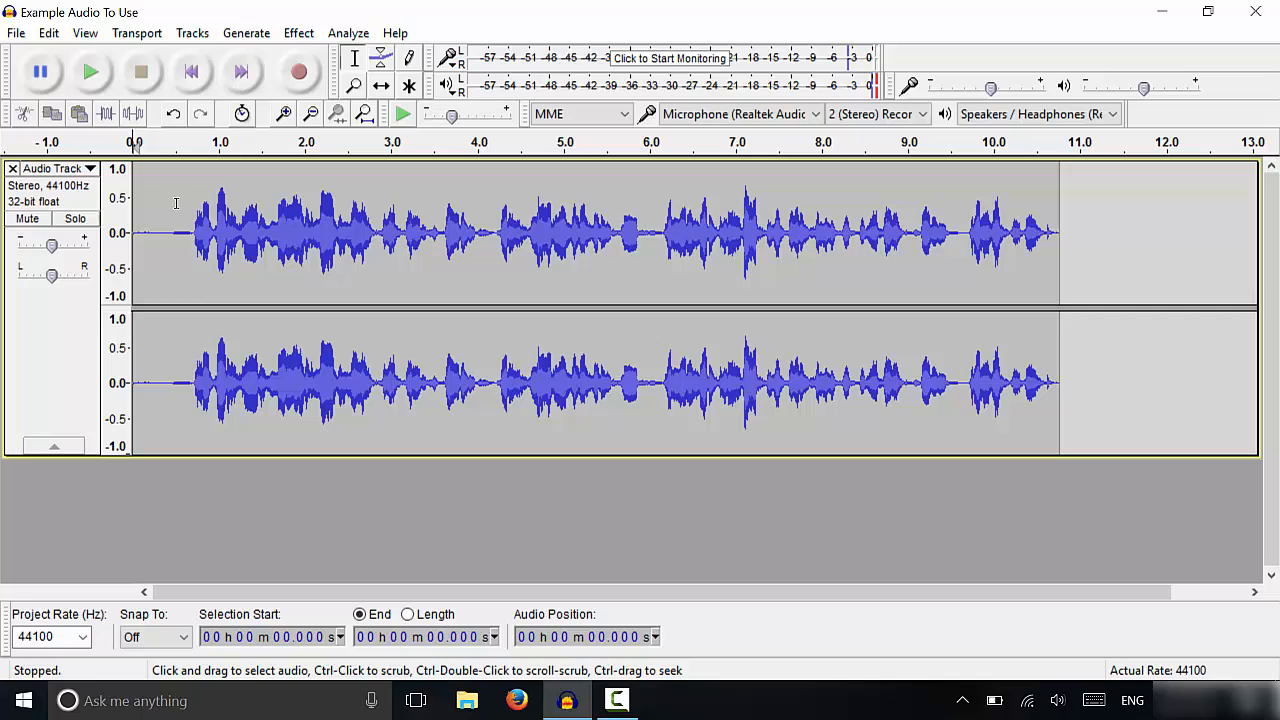
mouse_move(688, 284)
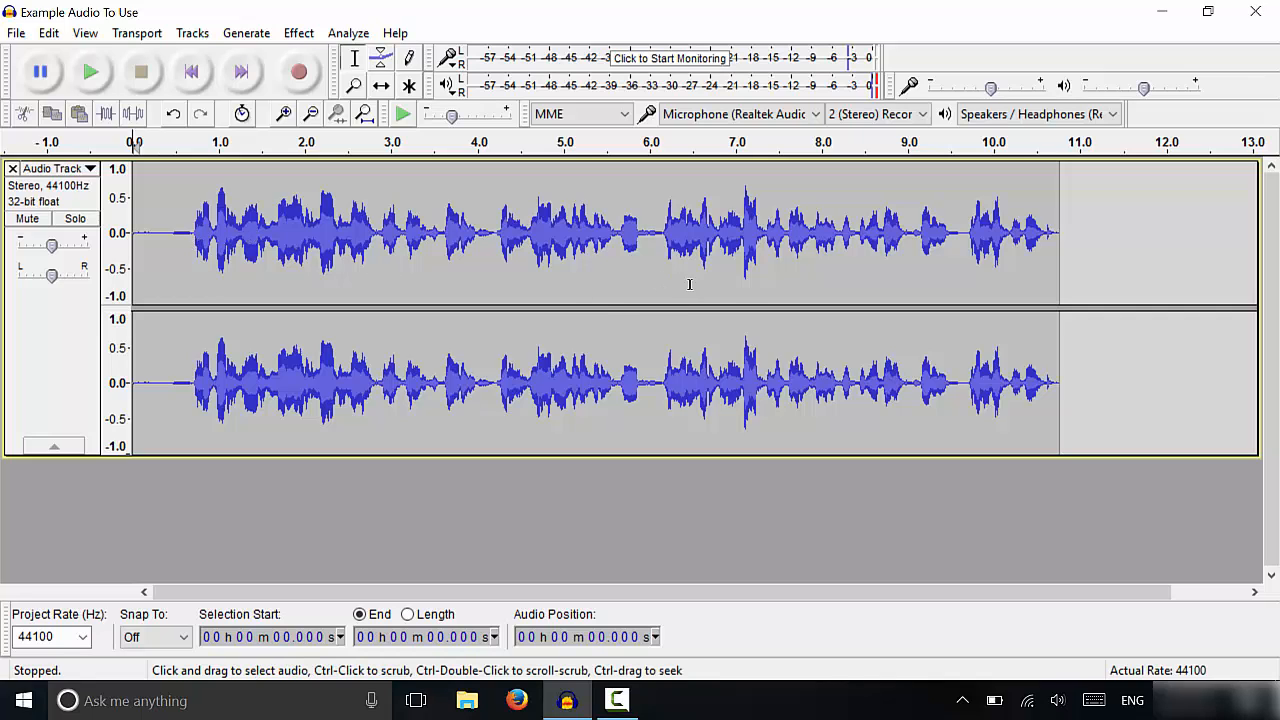
mouse_move(508, 324)
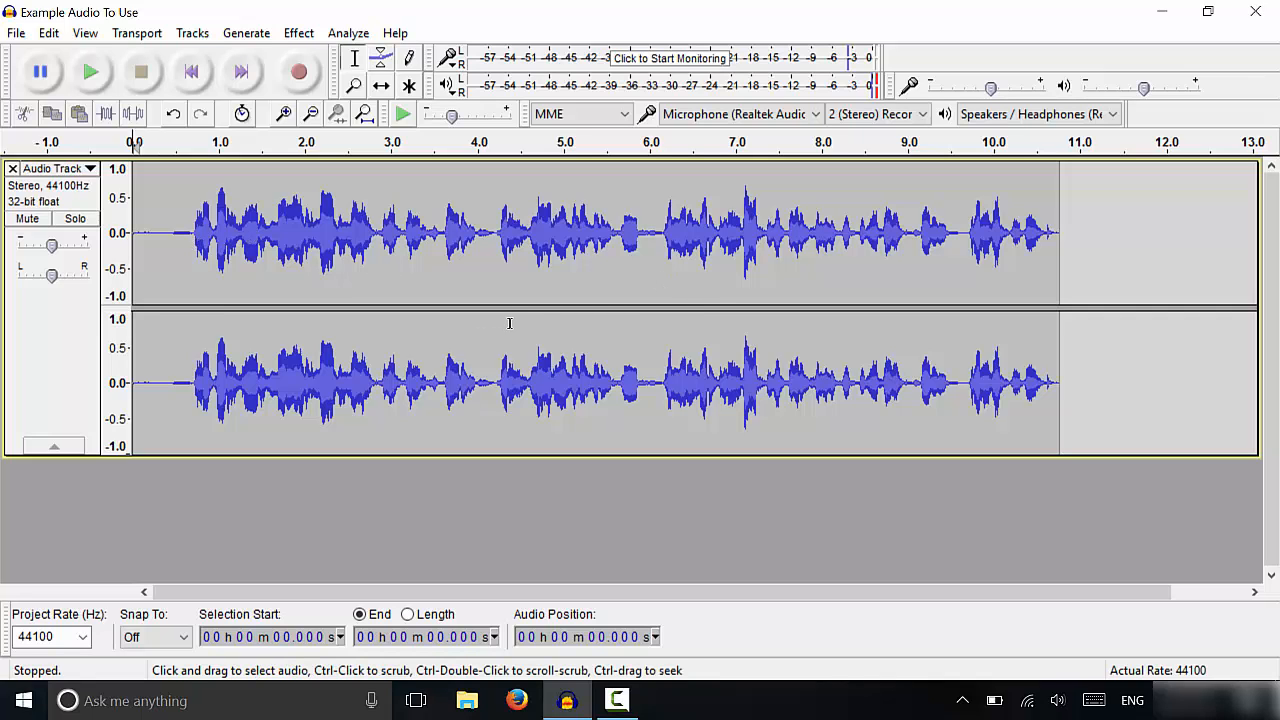
mouse_move(364, 268)
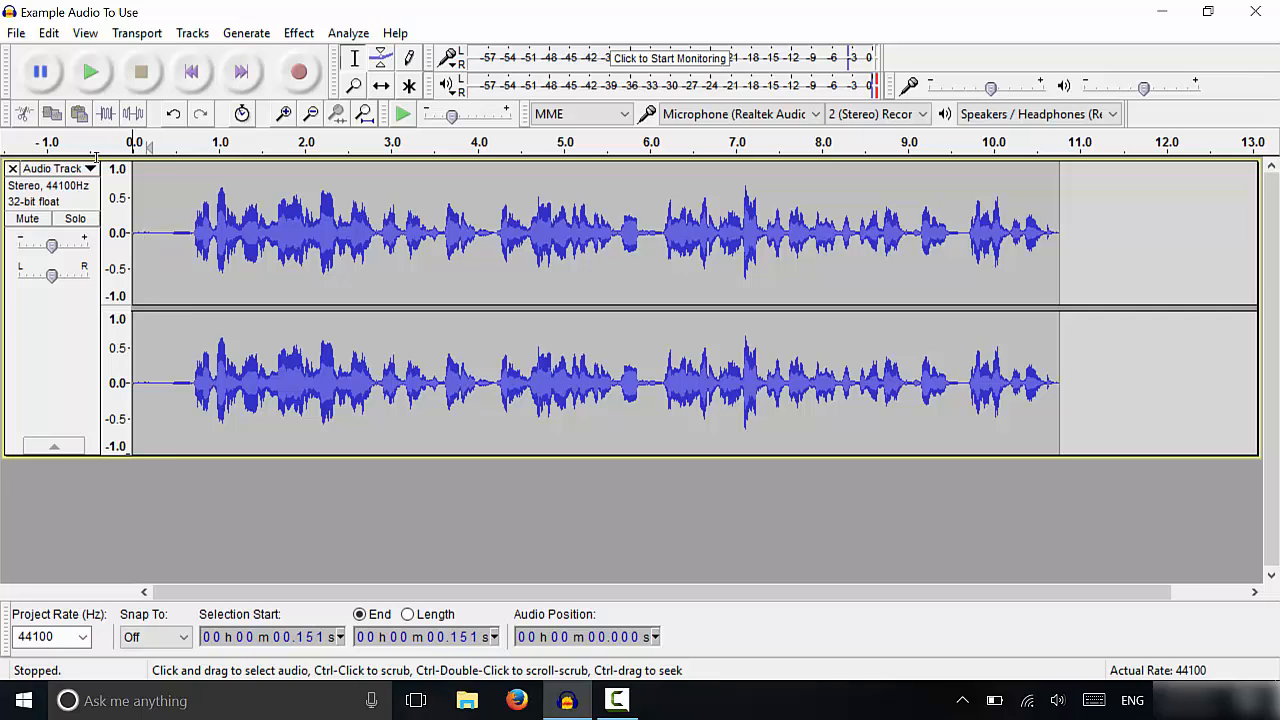
Select the noise-only stretch (about 0.15–0.63 s) before the speech and choose an effect from the Effect menu
left_click_drag(134, 230, 184, 230)
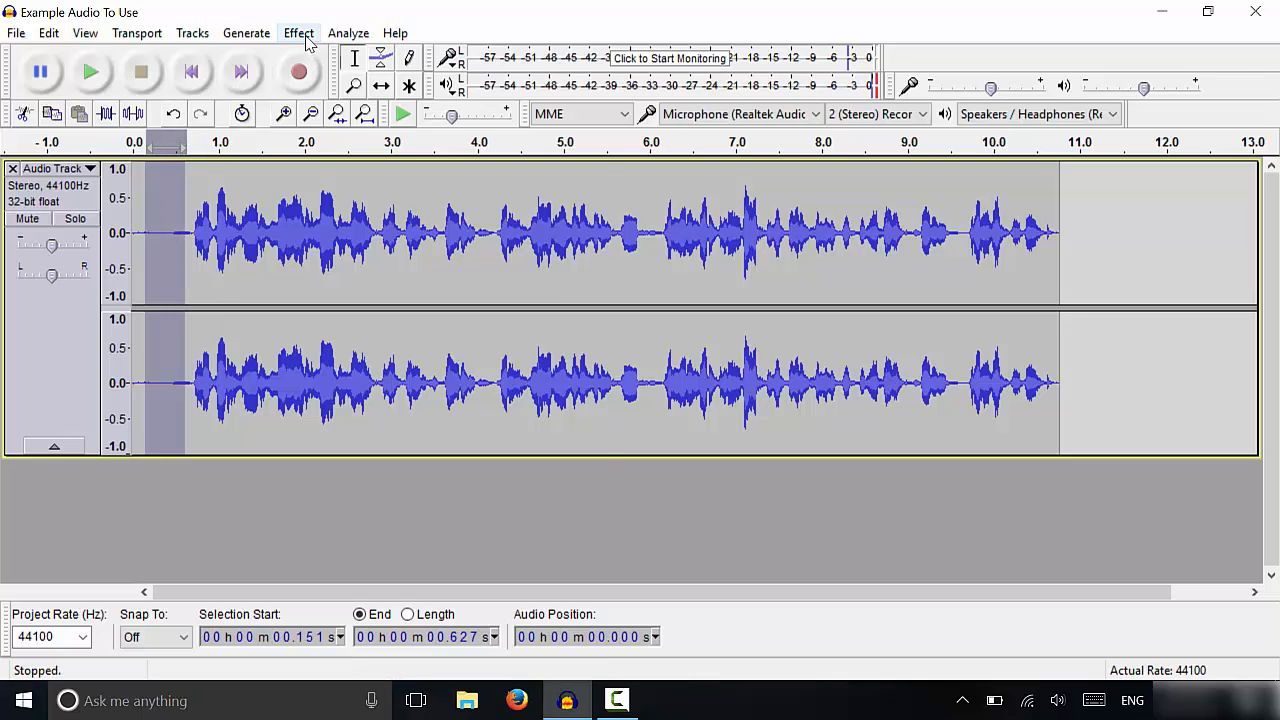
left_click(298, 32)
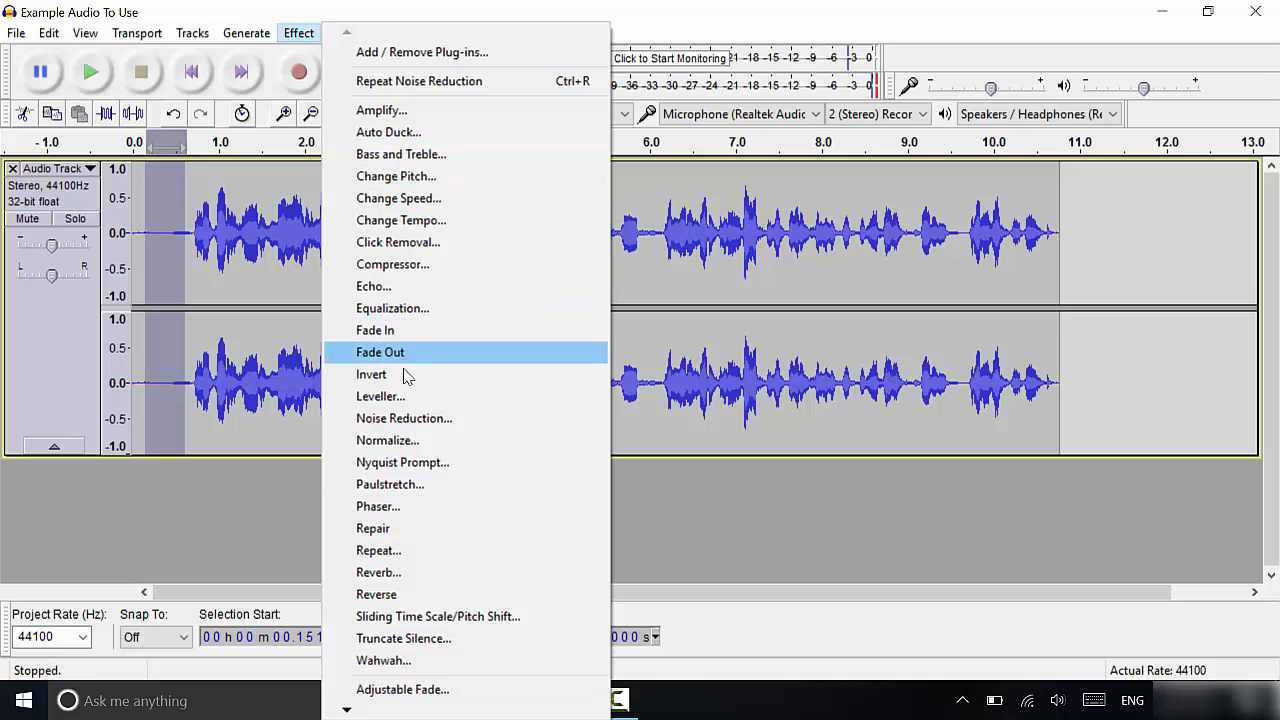
left_click(404, 418)
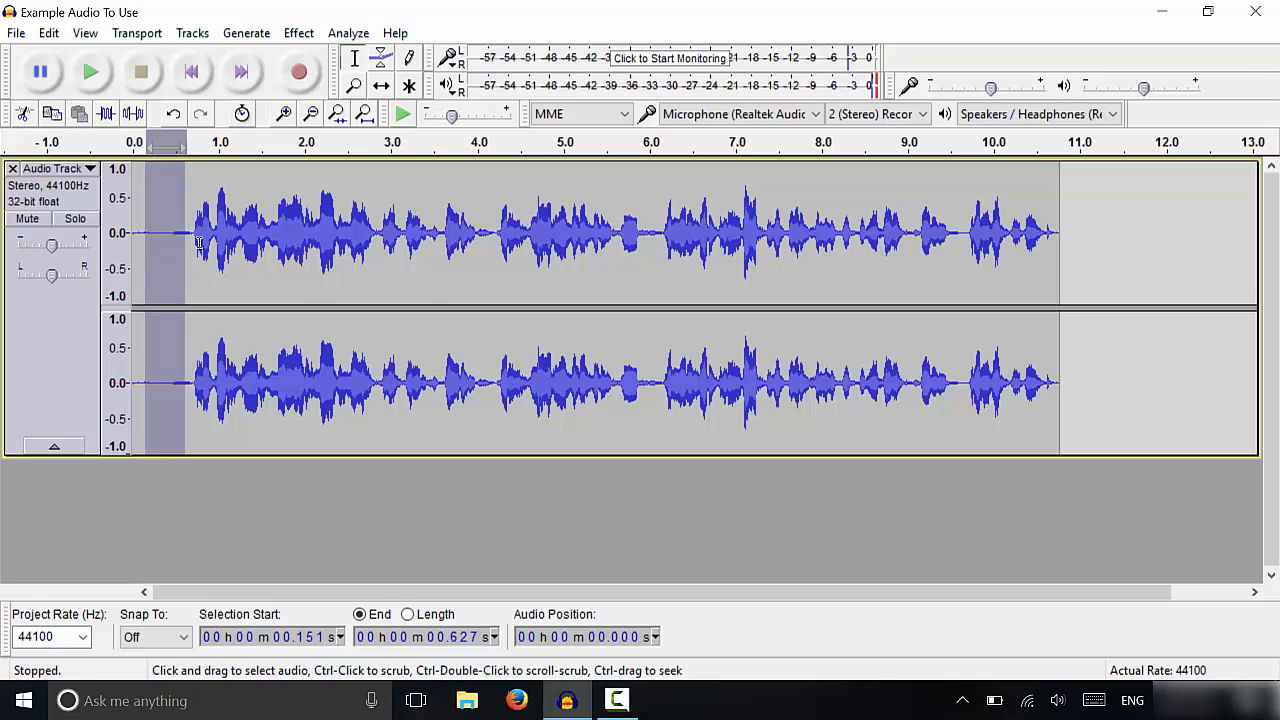
mouse_move(196, 244)
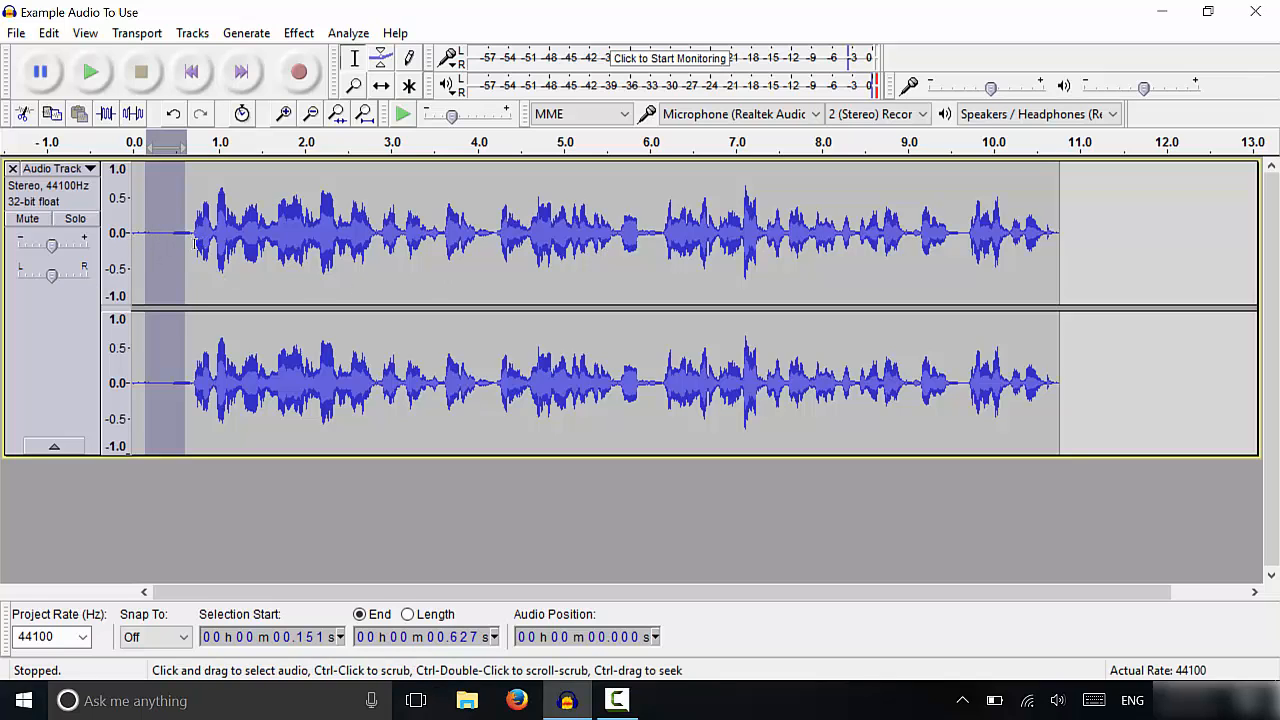
mouse_move(172, 244)
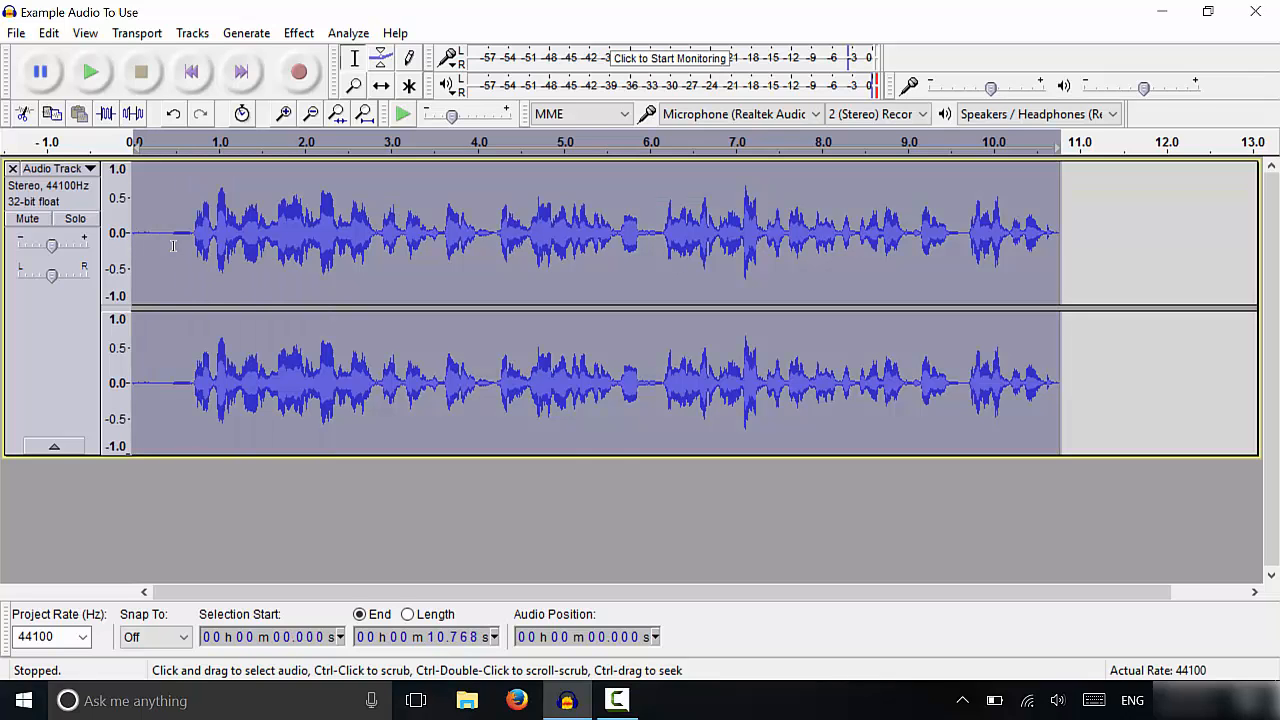
mouse_move(568, 266)
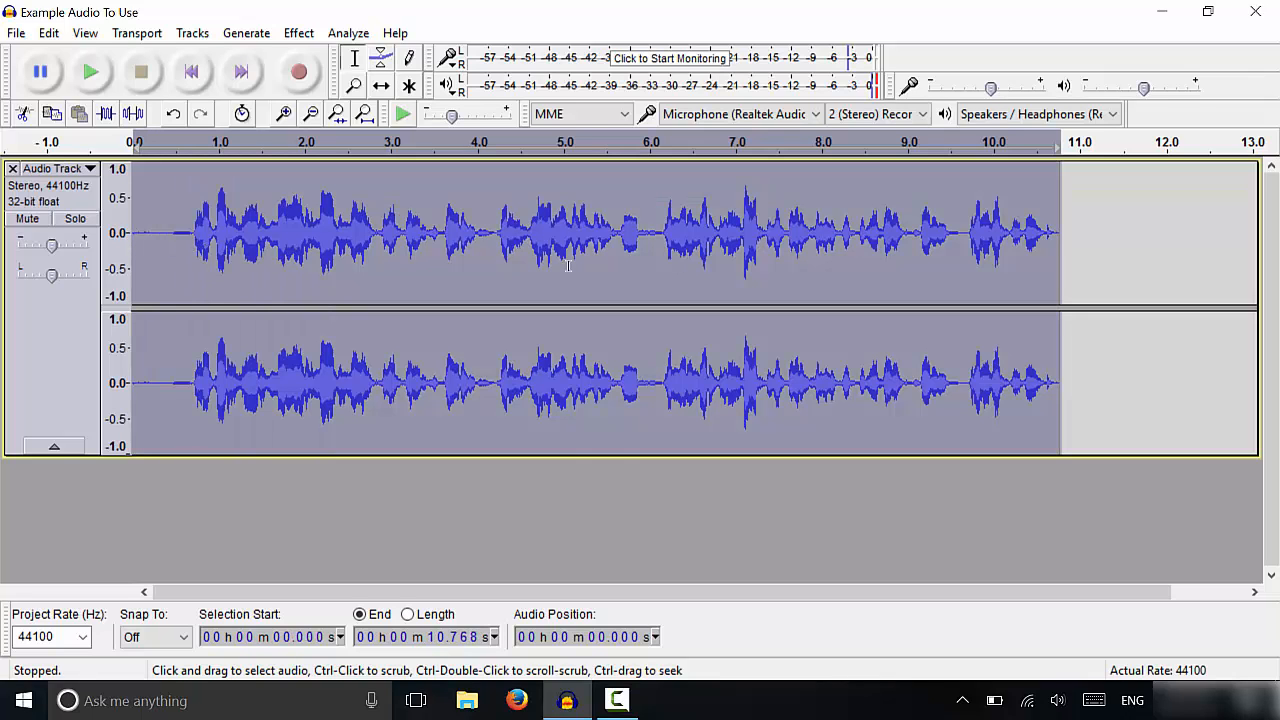
mouse_move(310, 50)
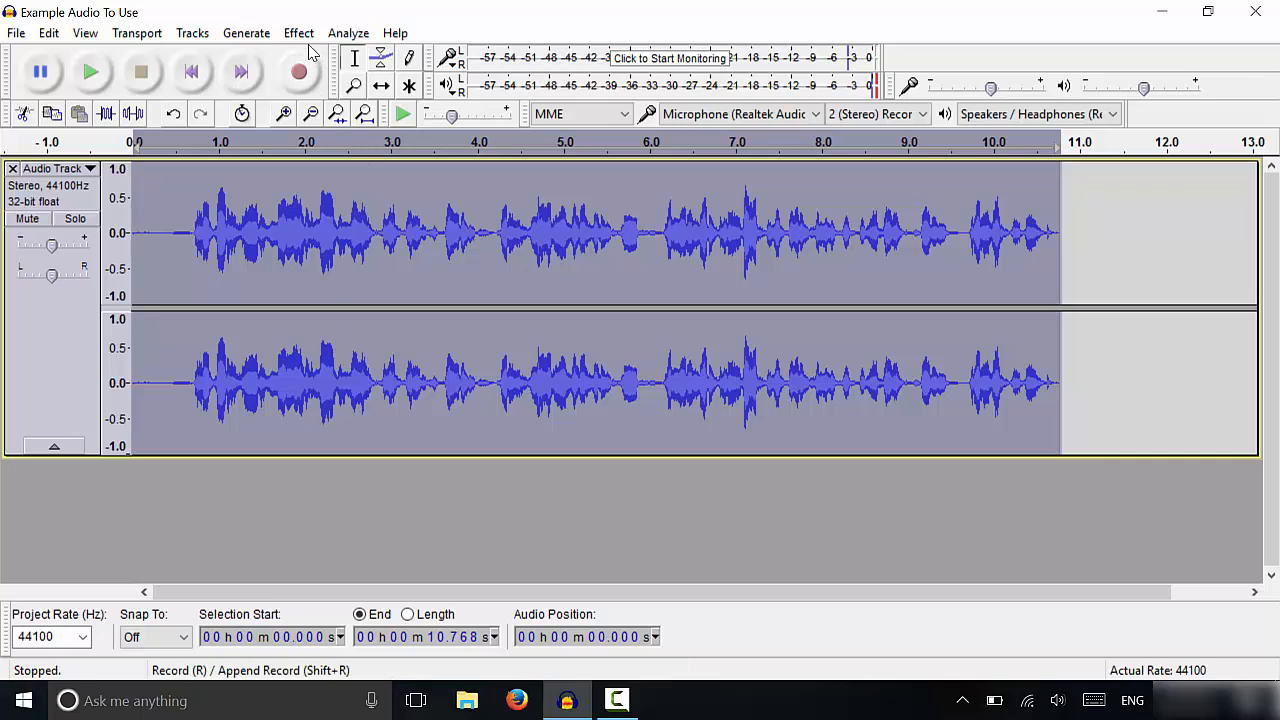
left_click(298, 32)
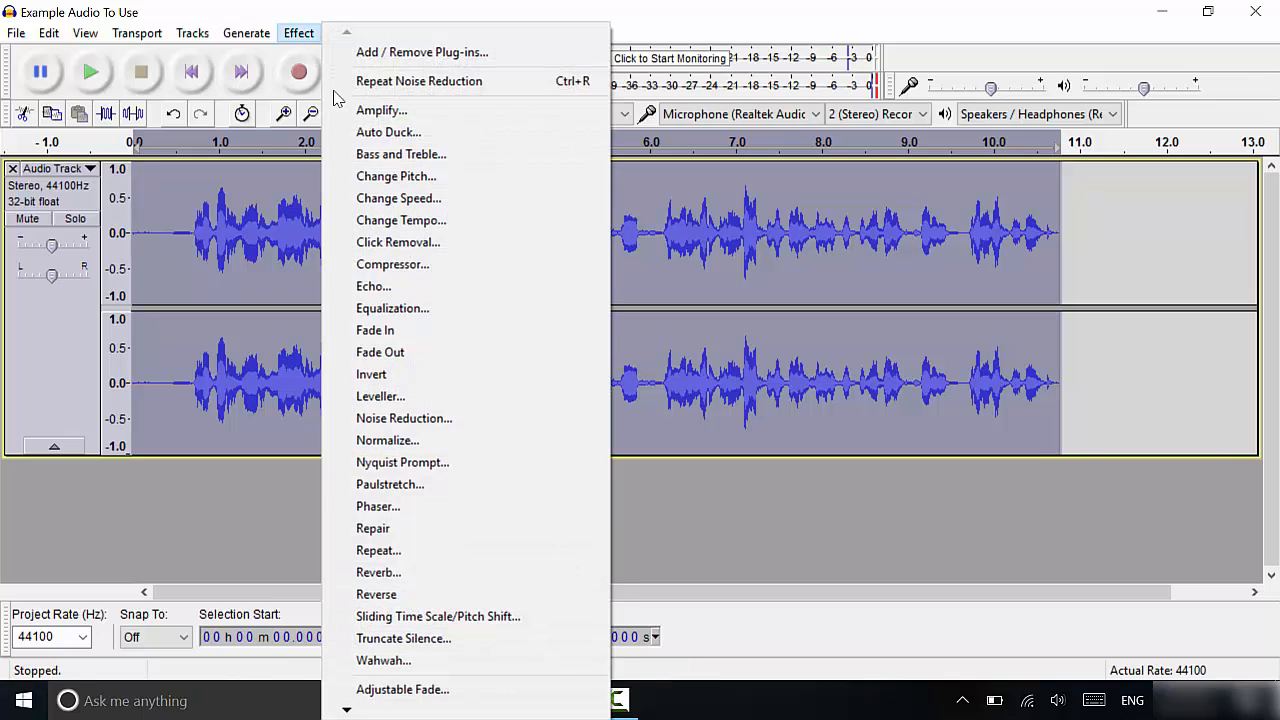
left_click(404, 418)
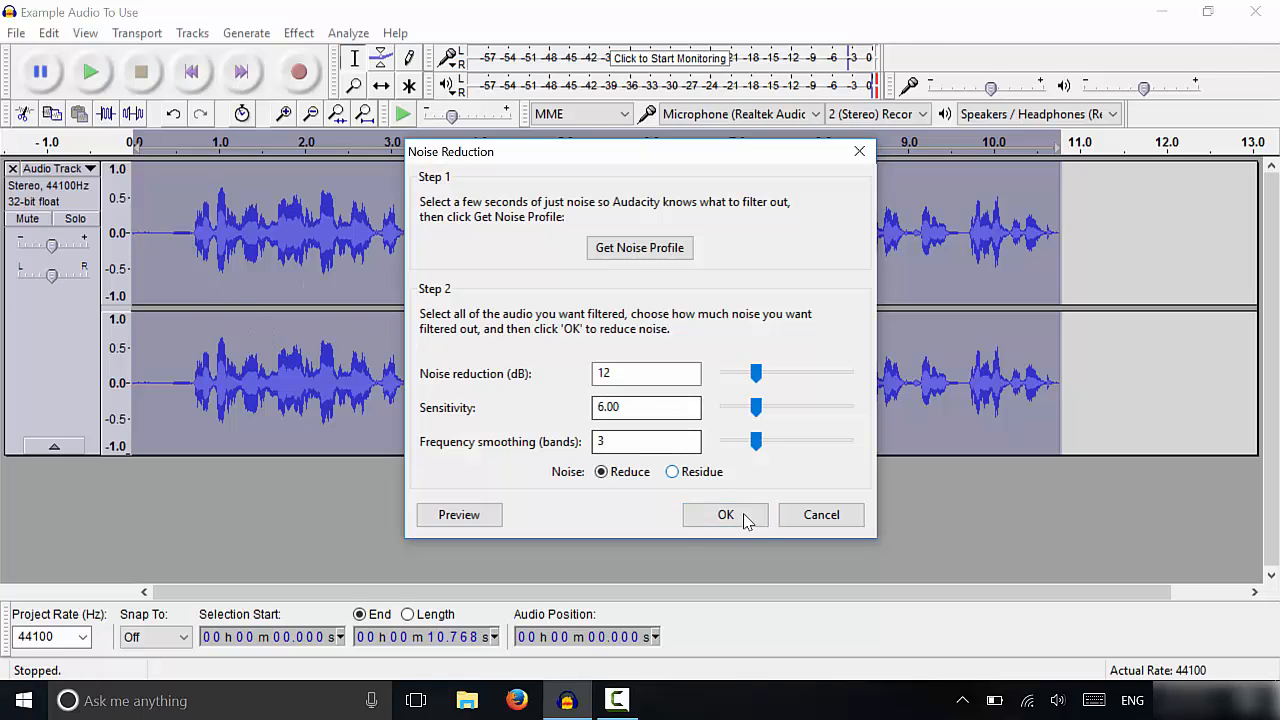
left_click(724, 514)
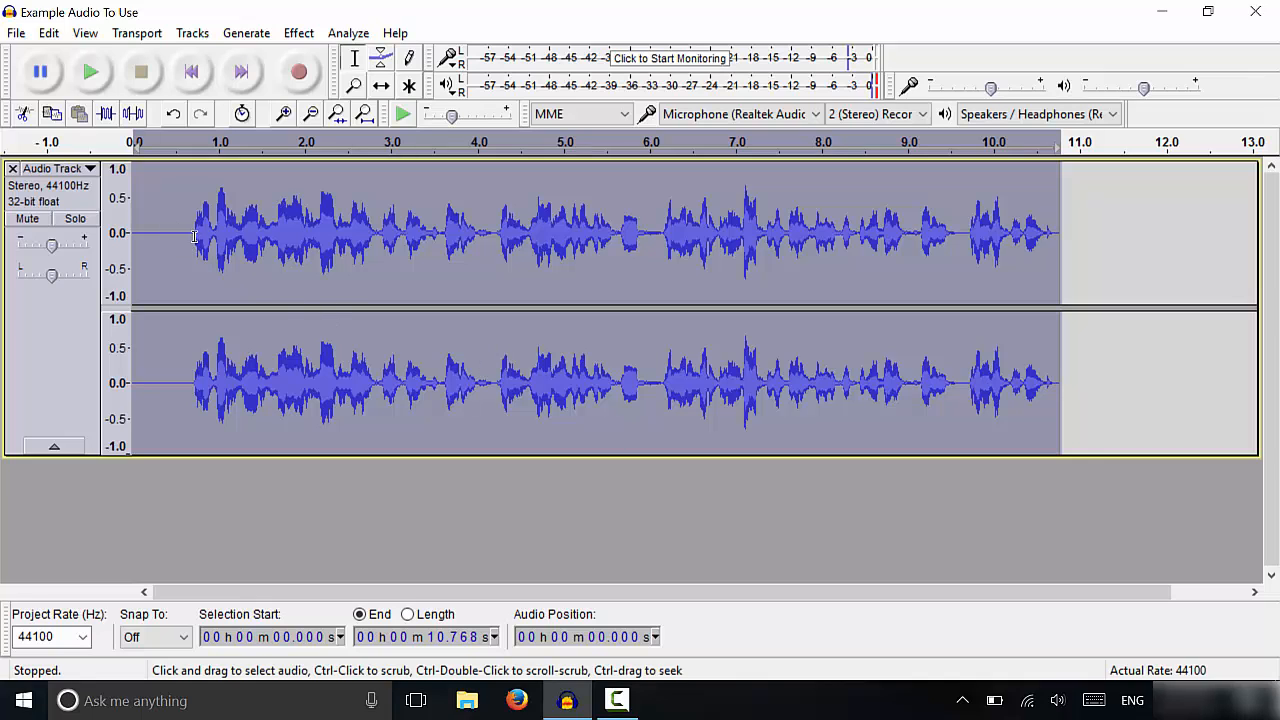
mouse_move(172, 244)
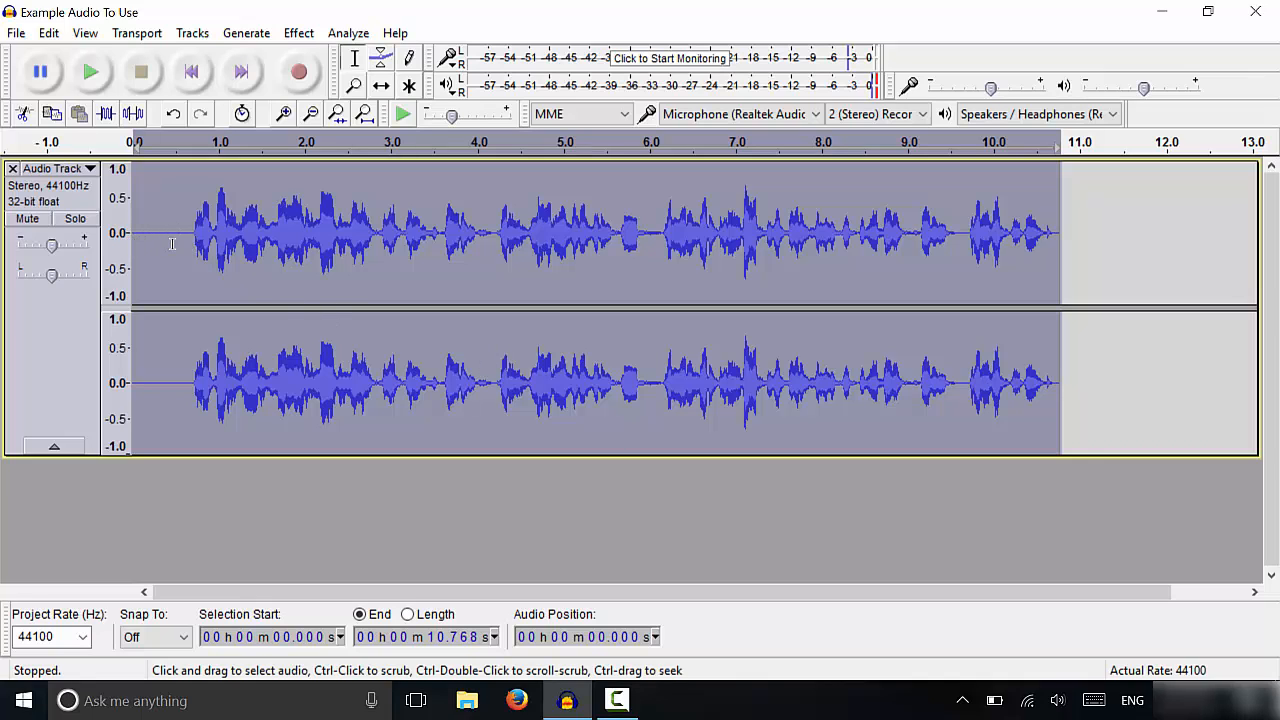
mouse_move(172, 304)
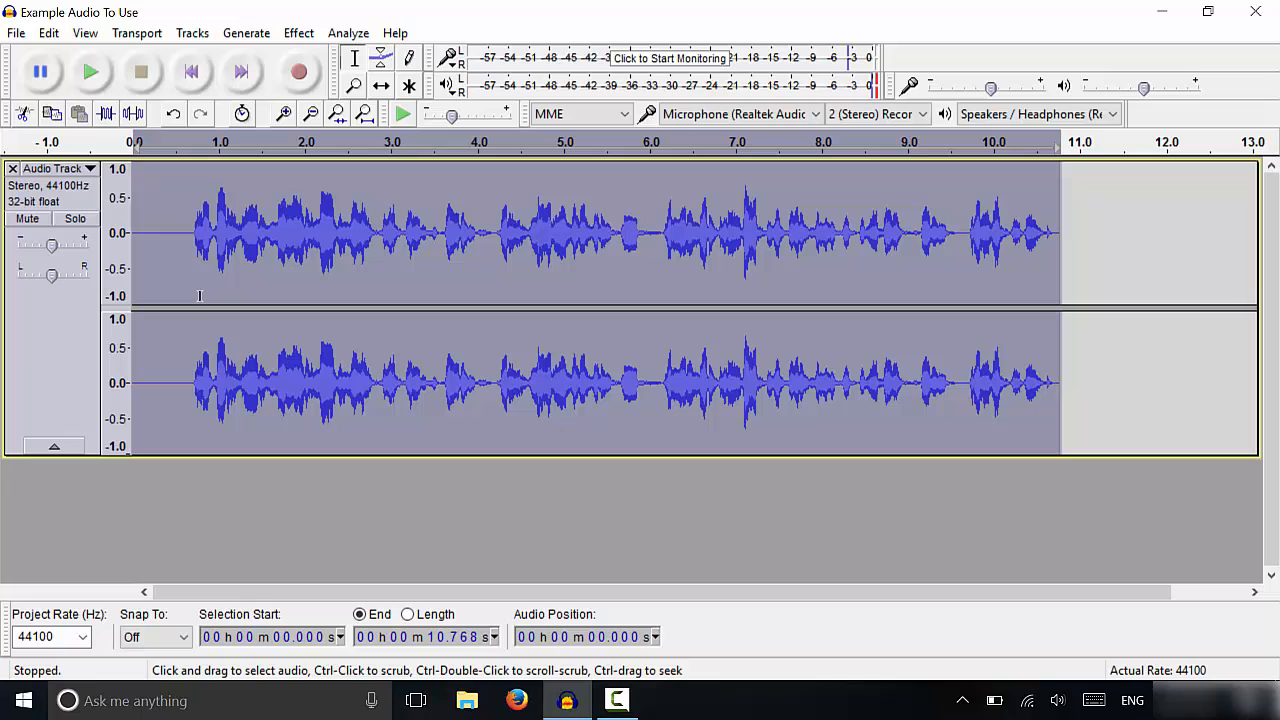
mouse_move(458, 218)
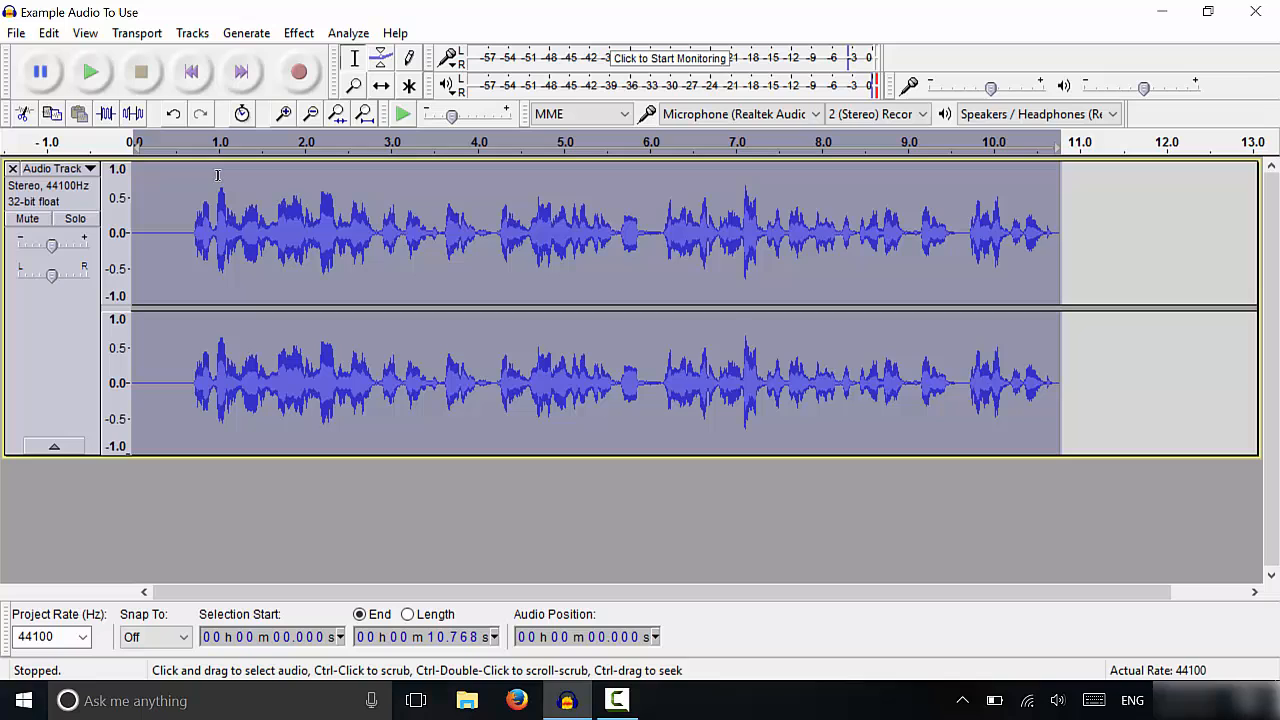
mouse_move(16, 32)
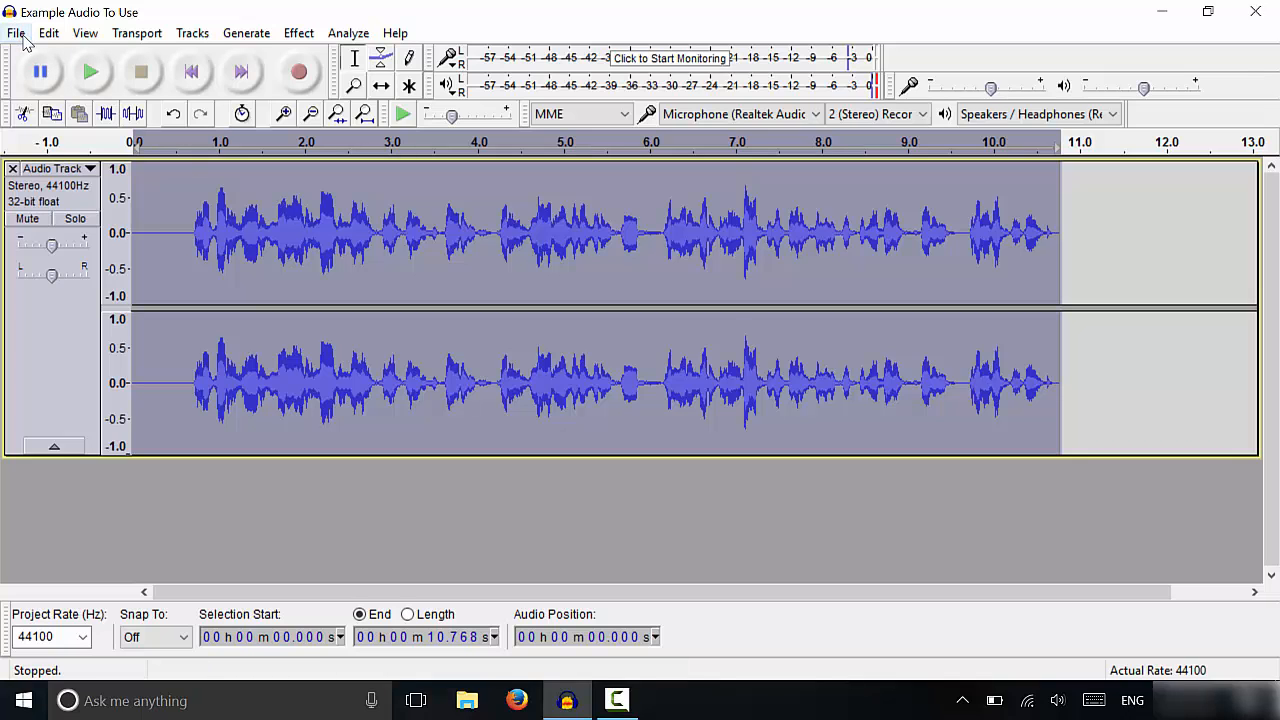
left_click(16, 32)
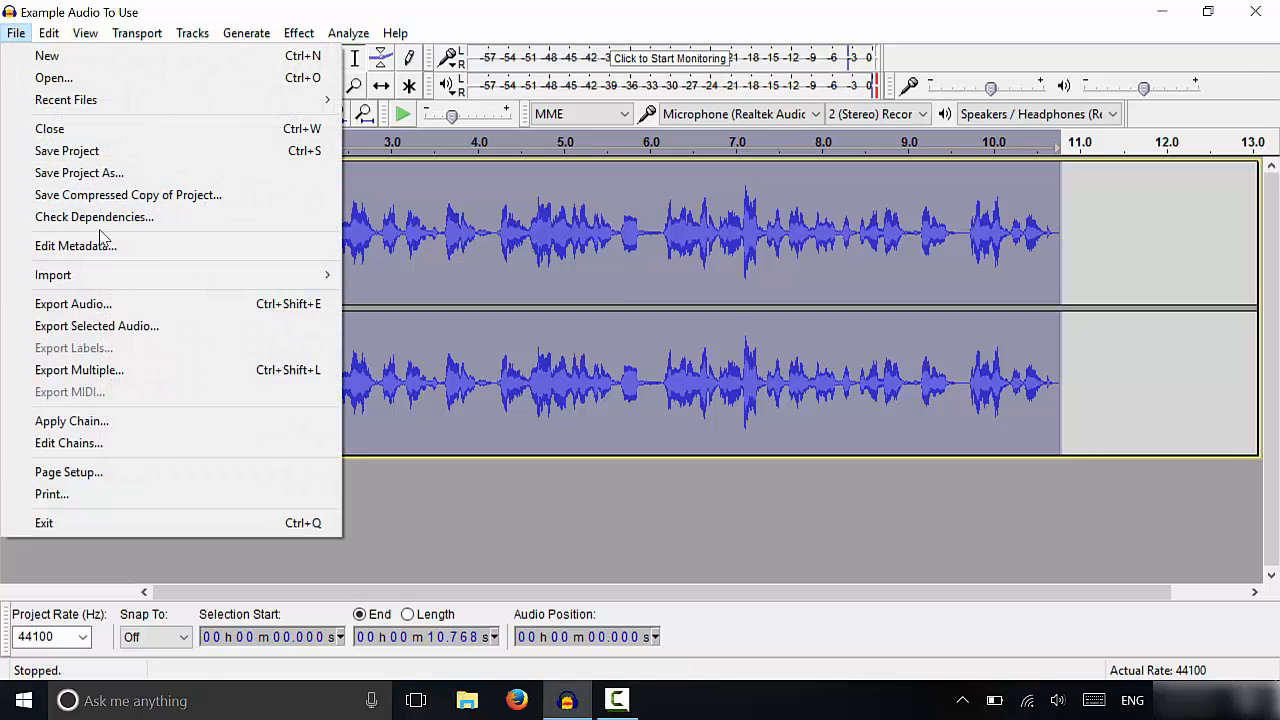
mouse_move(72, 304)
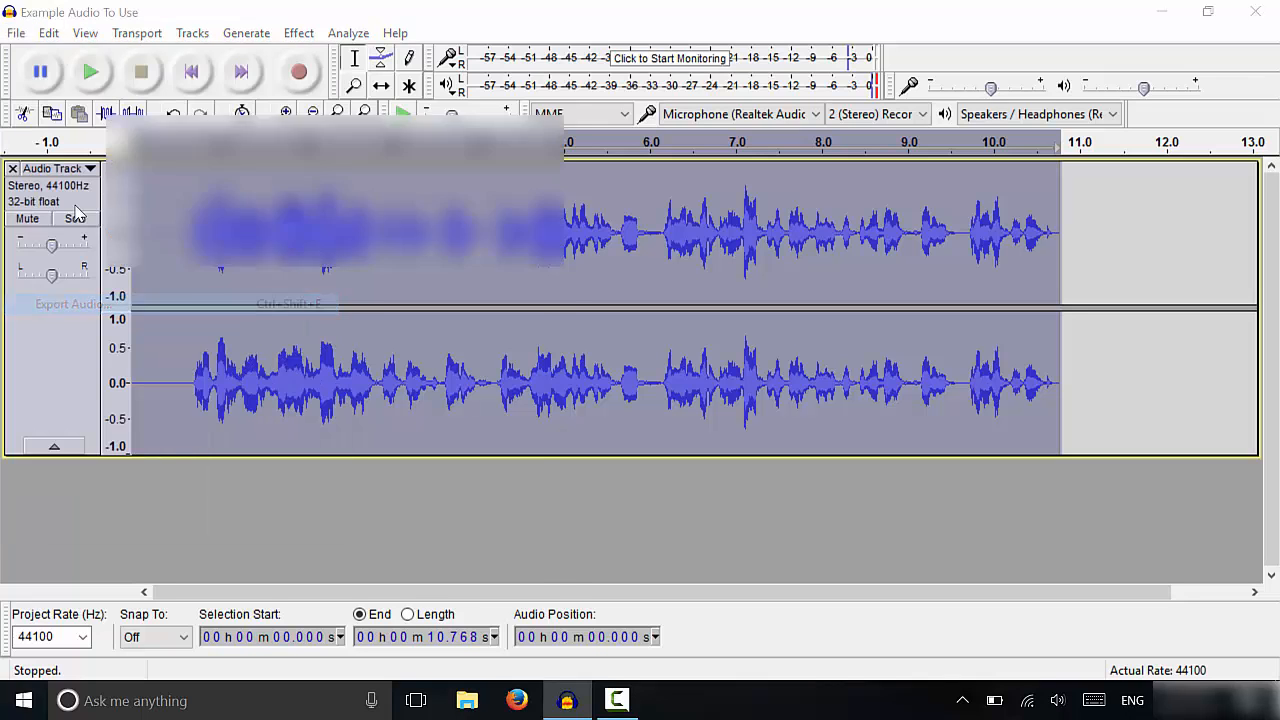
left_click(68, 304)
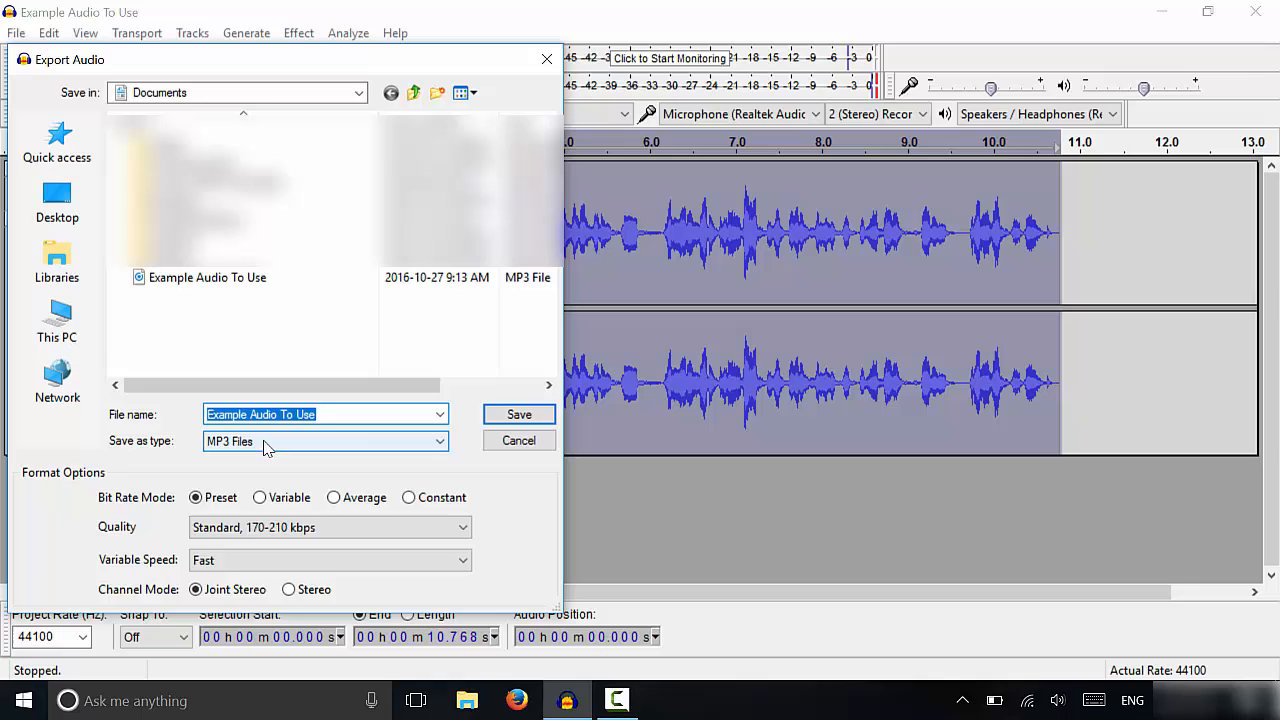
left_click(324, 442)
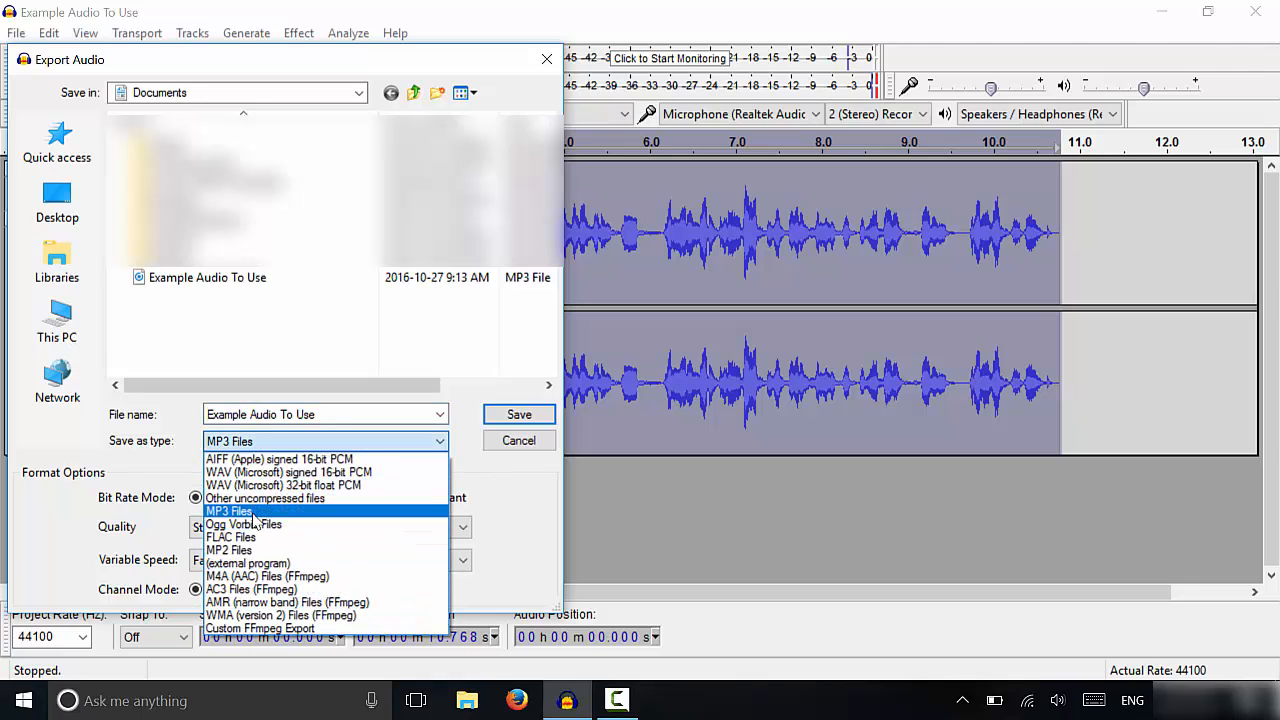
left_click(228, 512)
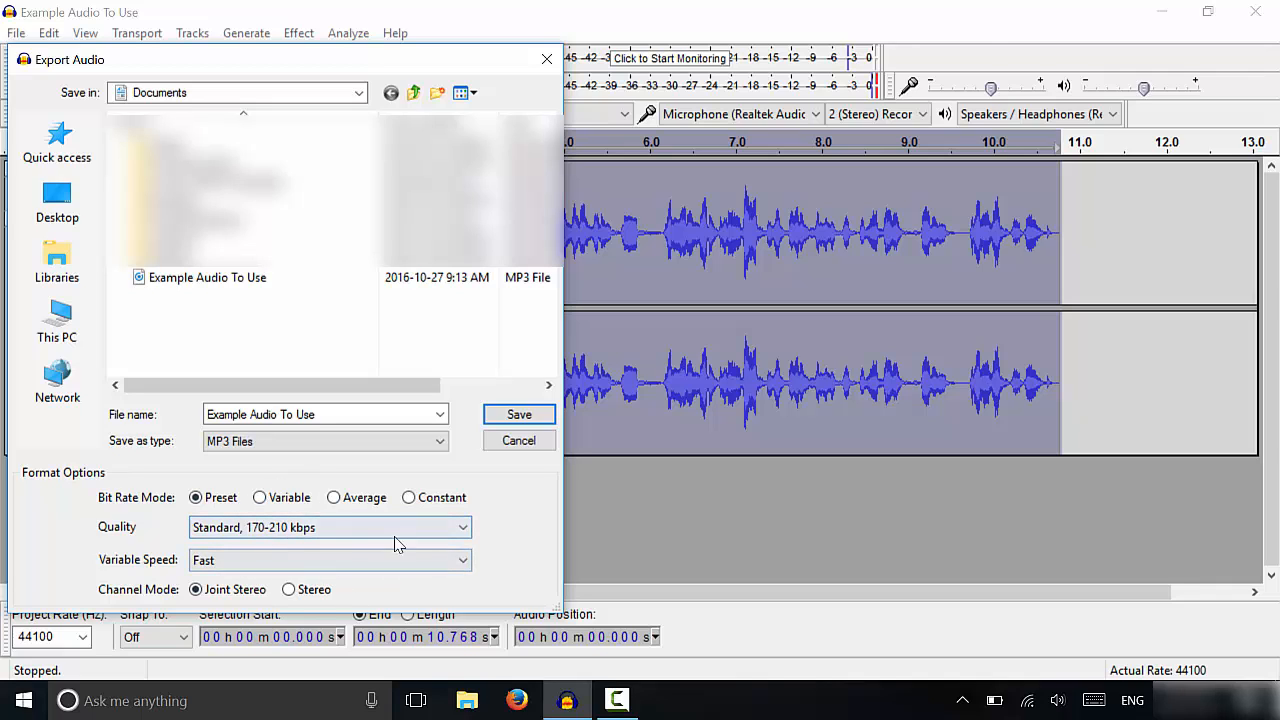
left_click(324, 414)
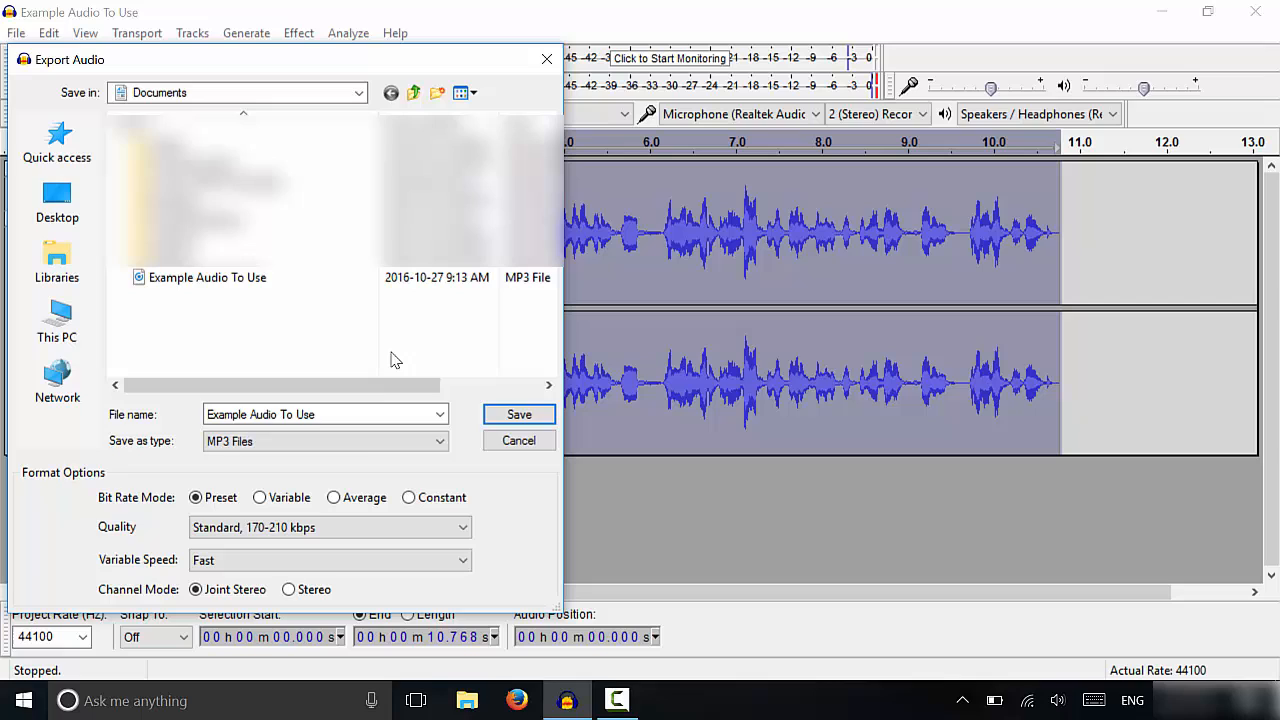
mouse_move(700, 360)
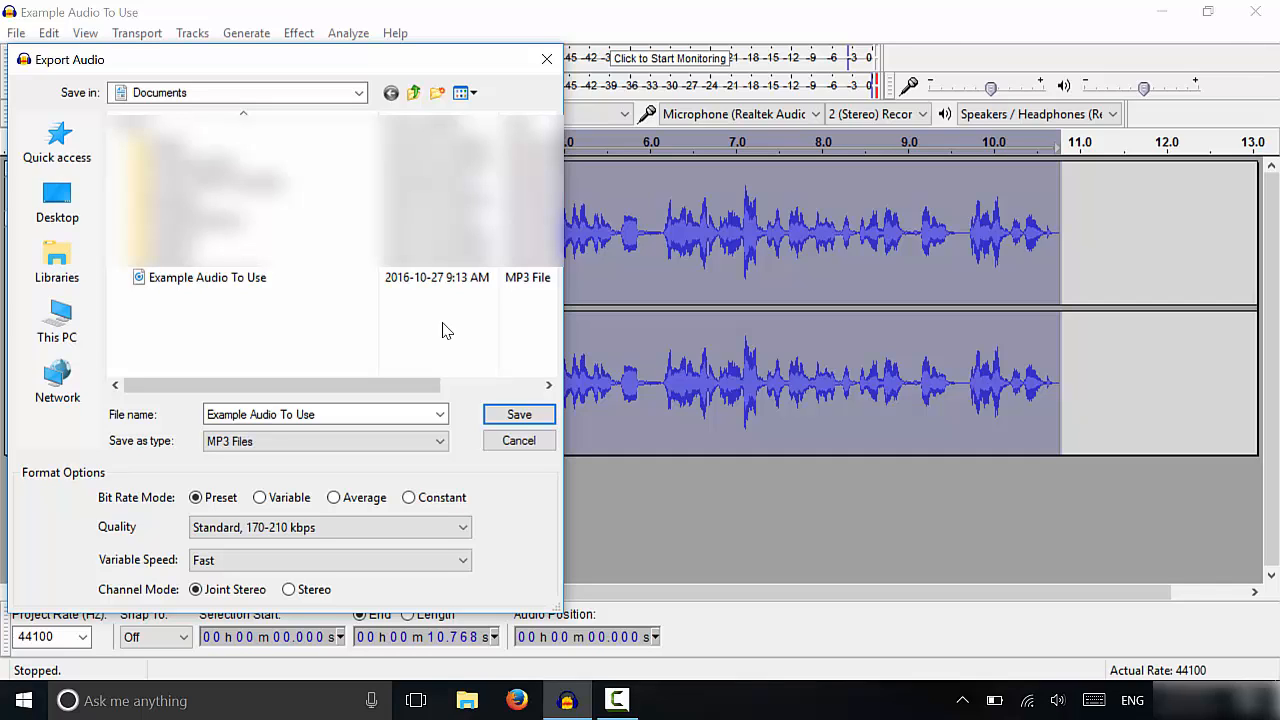
mouse_move(436, 336)
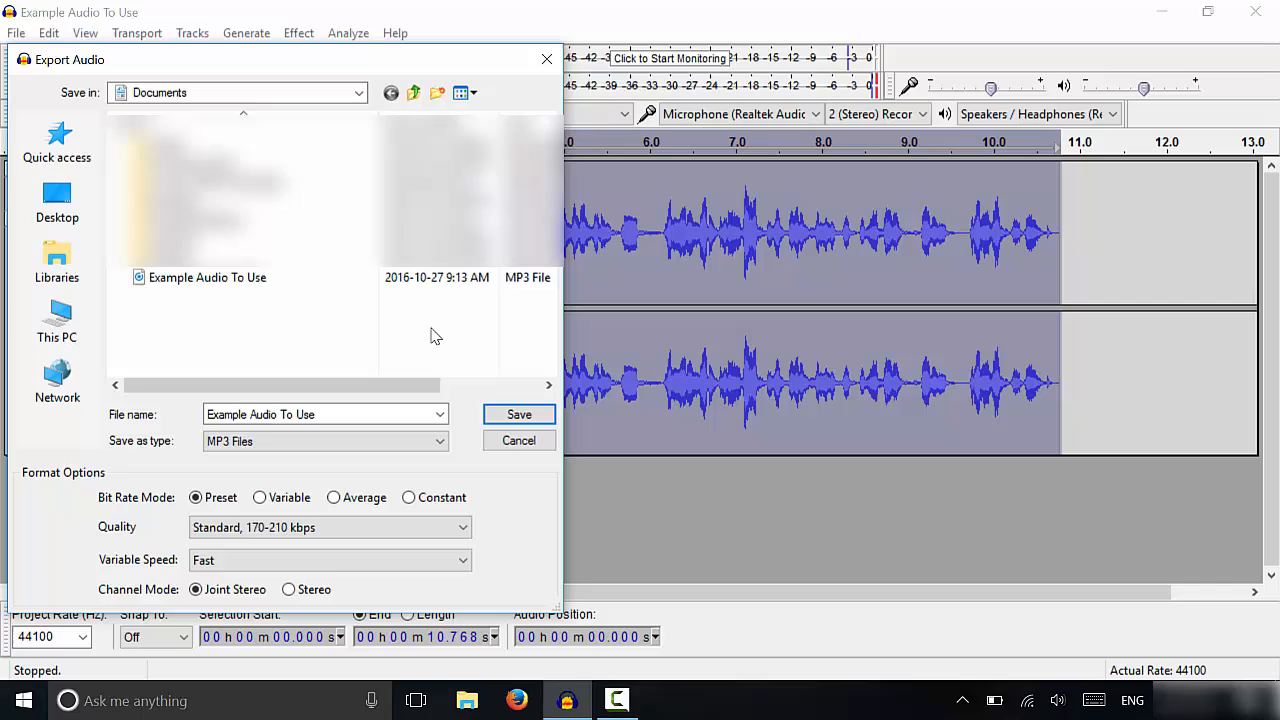
mouse_move(360, 344)
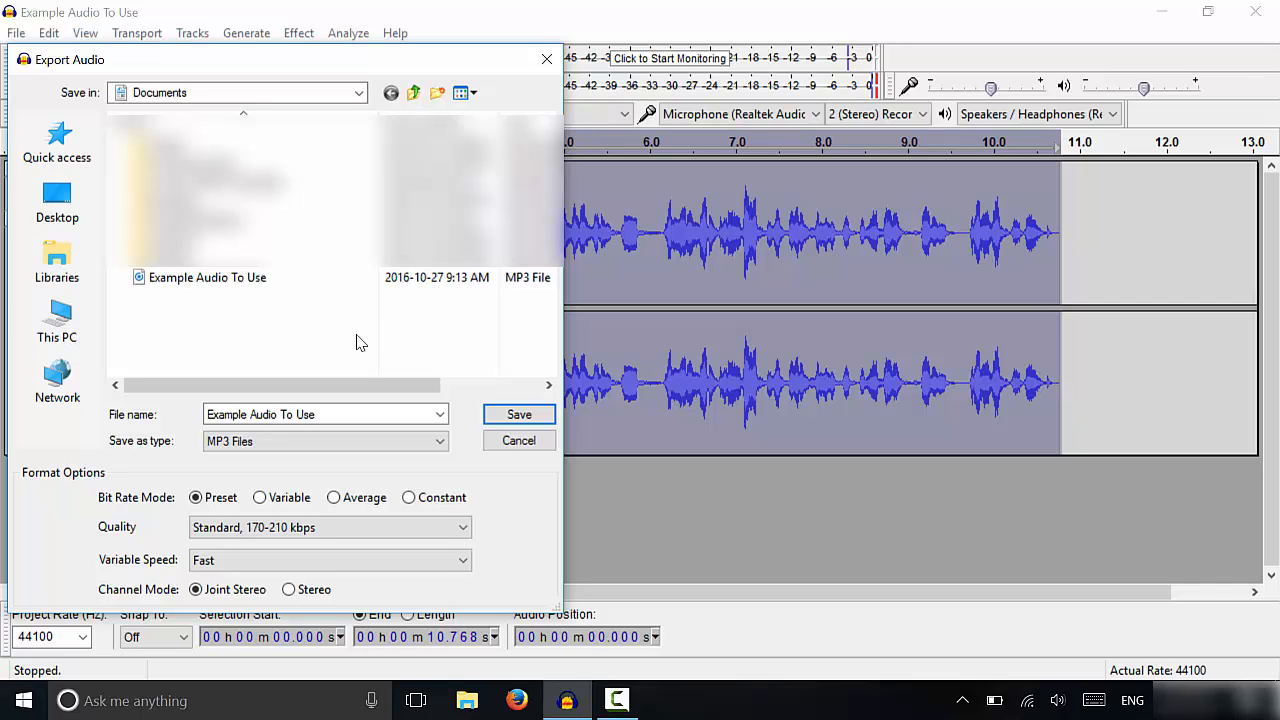
mouse_move(348, 380)
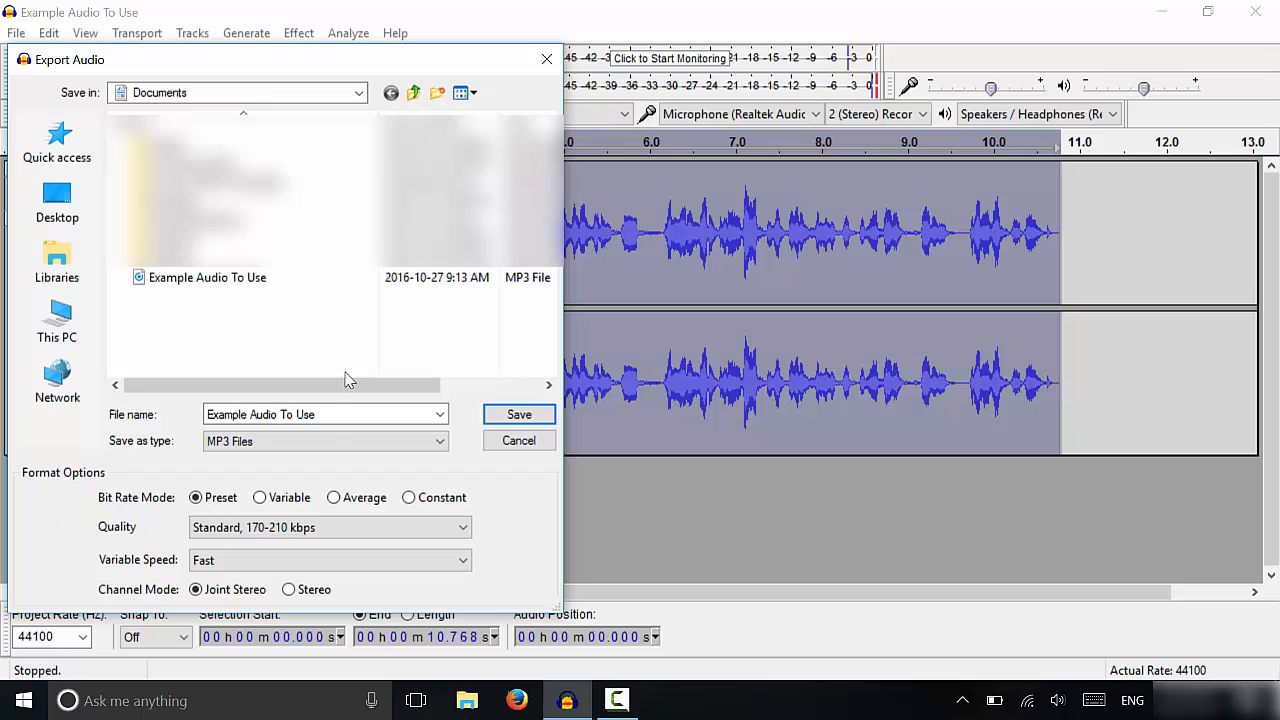
mouse_move(518, 440)
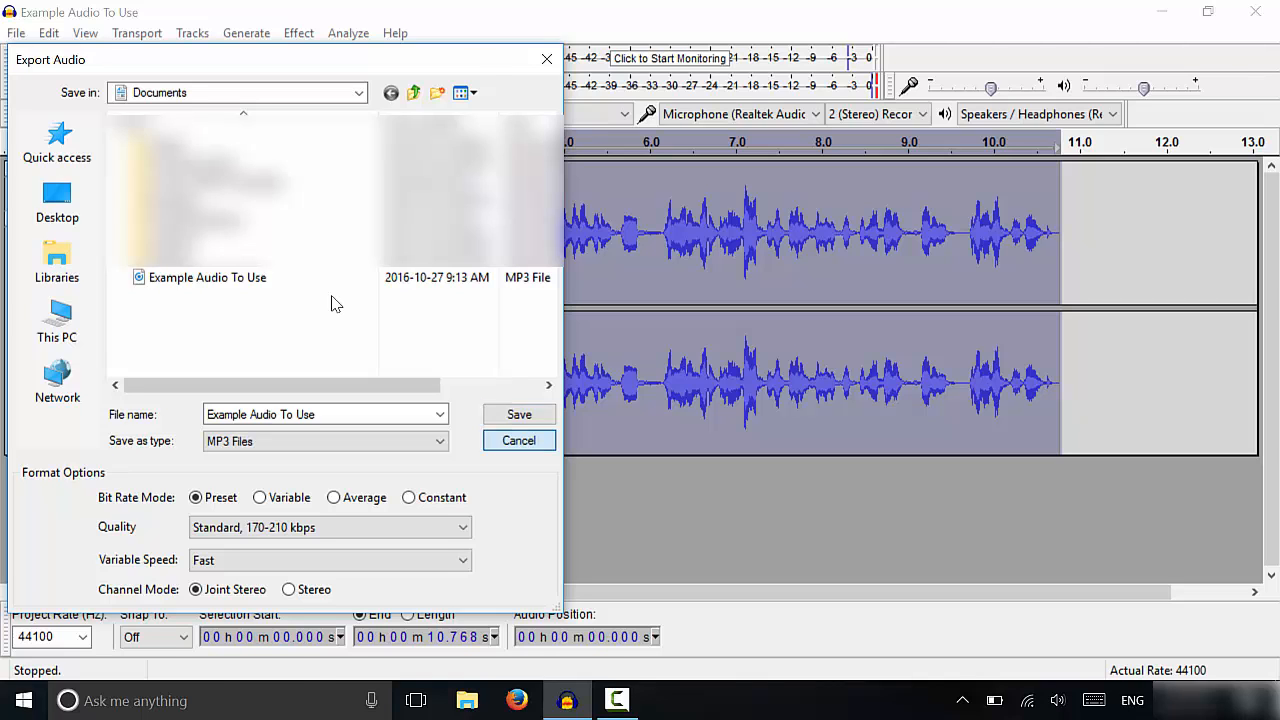
left_click(518, 440)
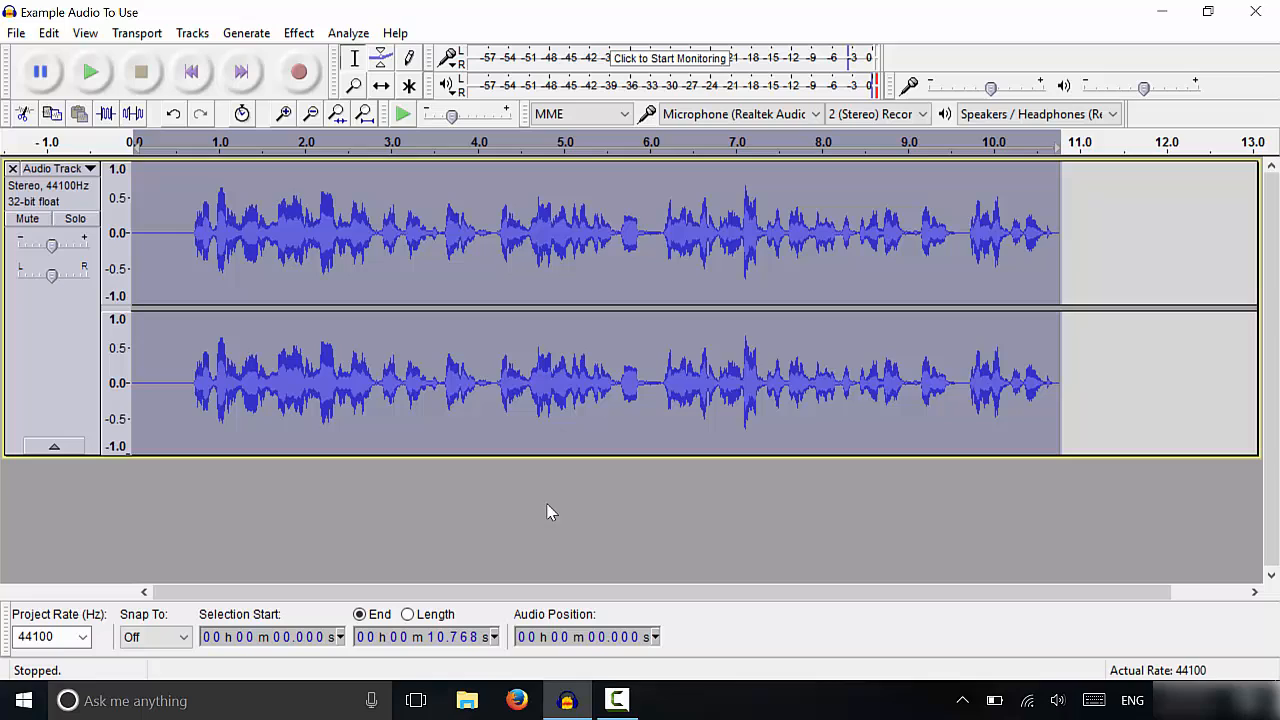
mouse_move(552, 518)
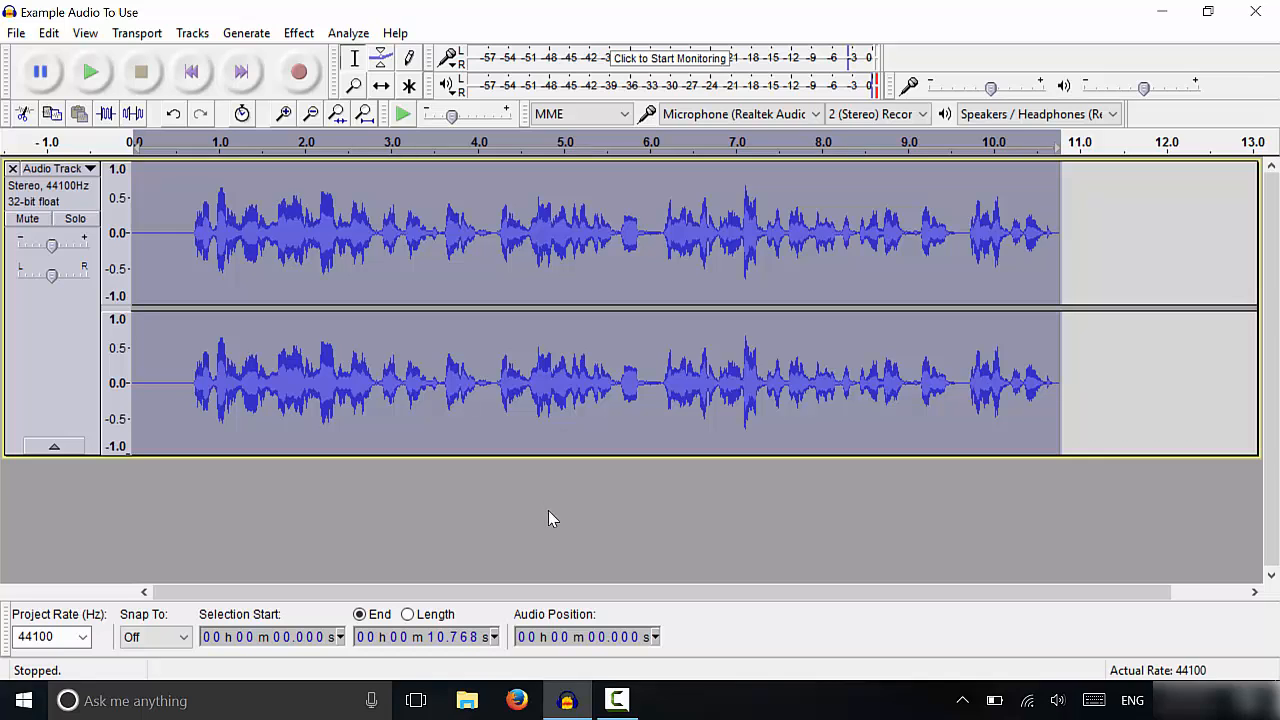
mouse_move(548, 520)
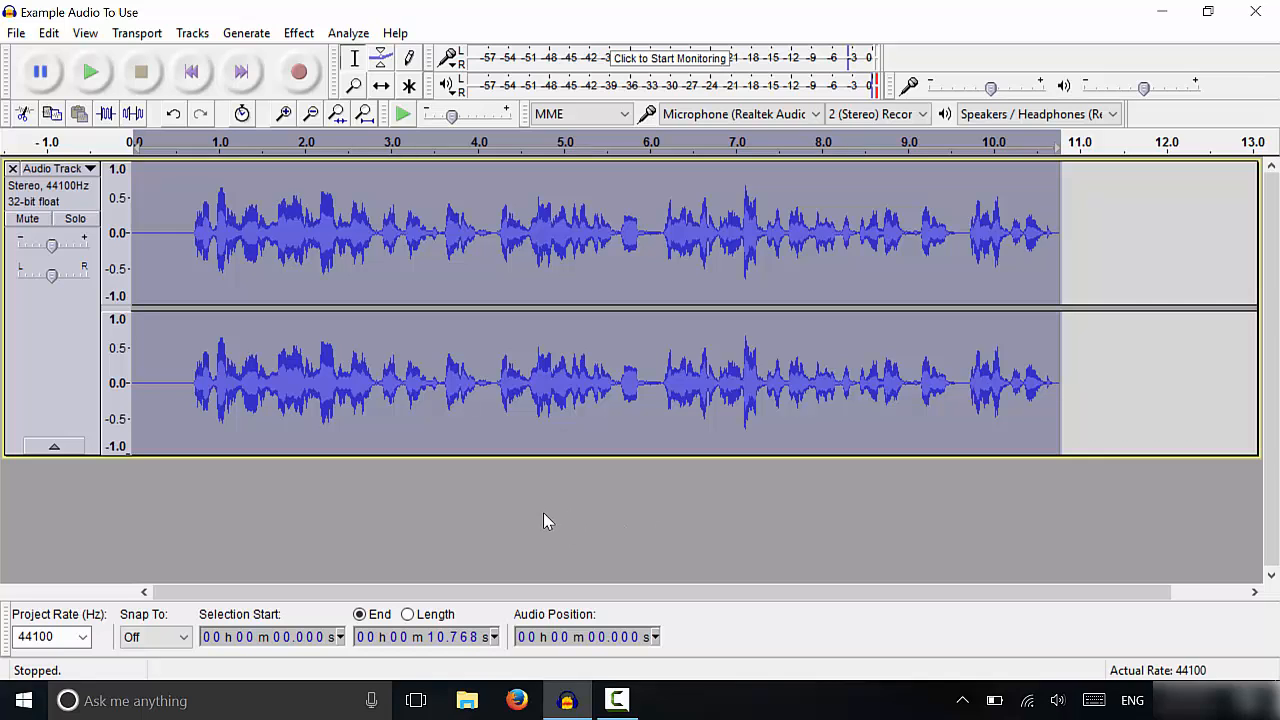
mouse_move(670, 262)
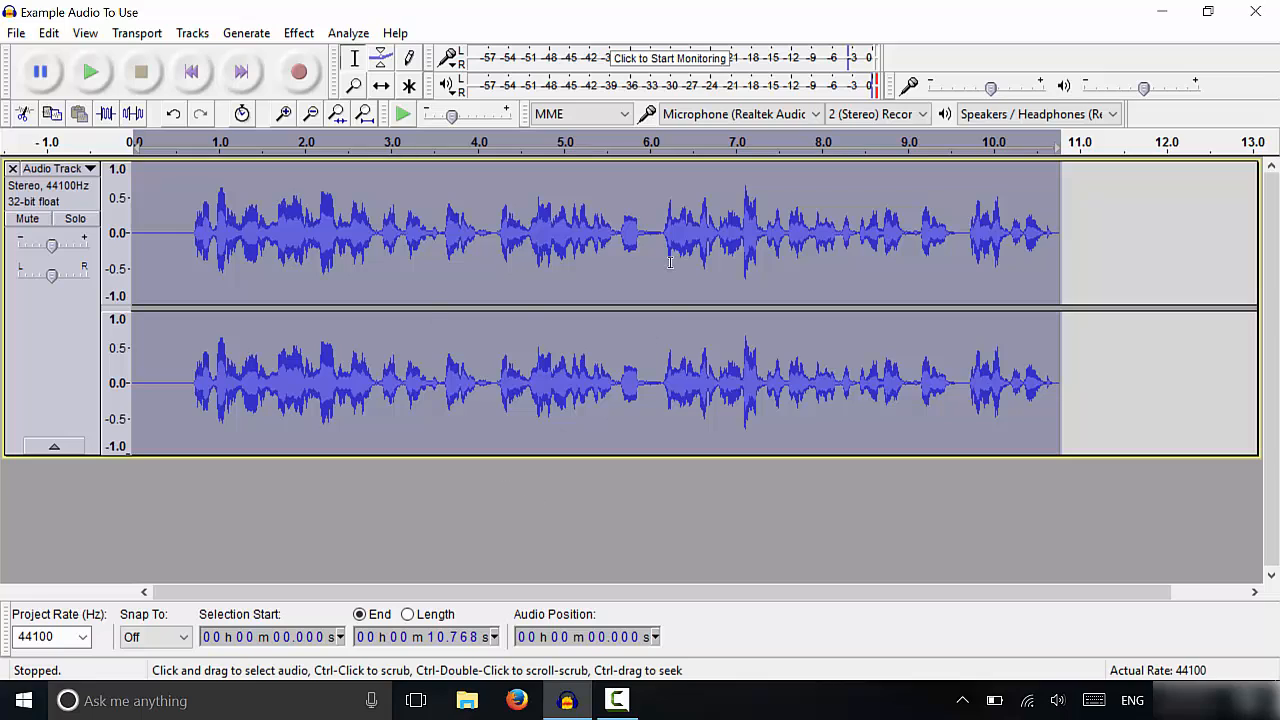
mouse_move(556, 488)
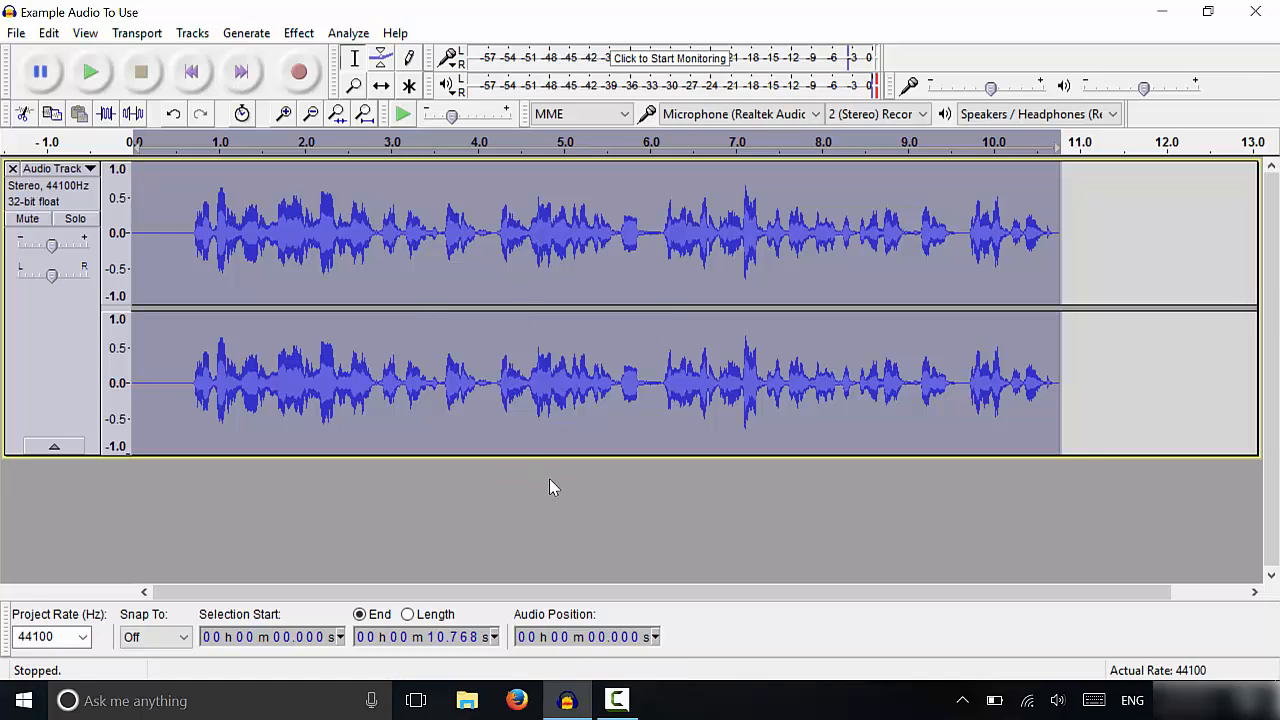